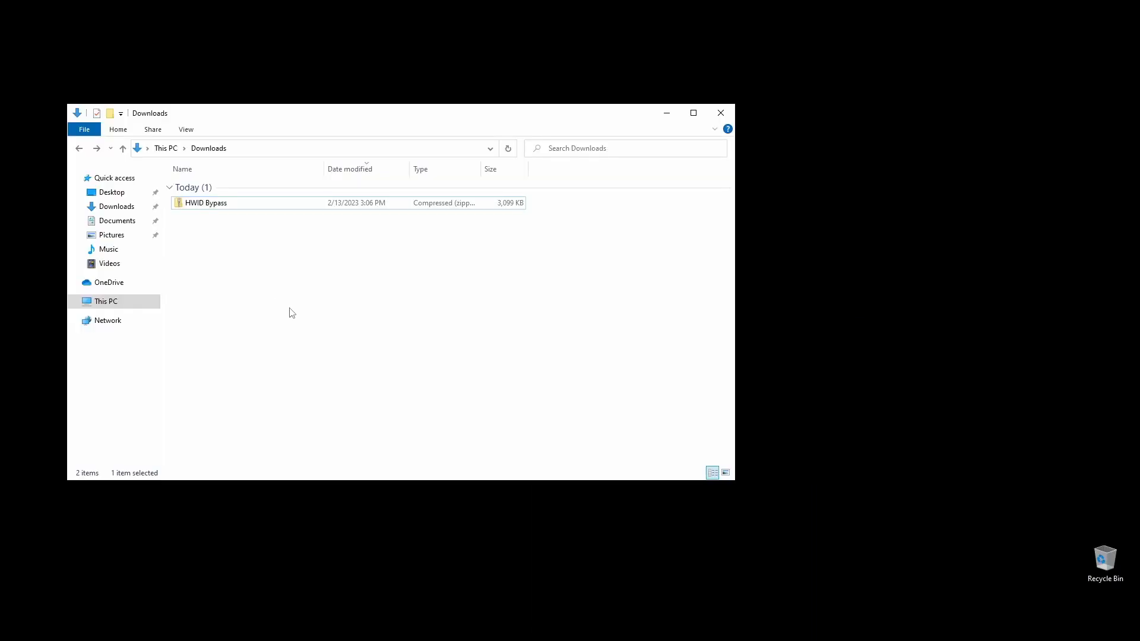
Extract the HWID Bypass zip, move its folder to C:, and open HWID Bypass
right_click(206, 203)
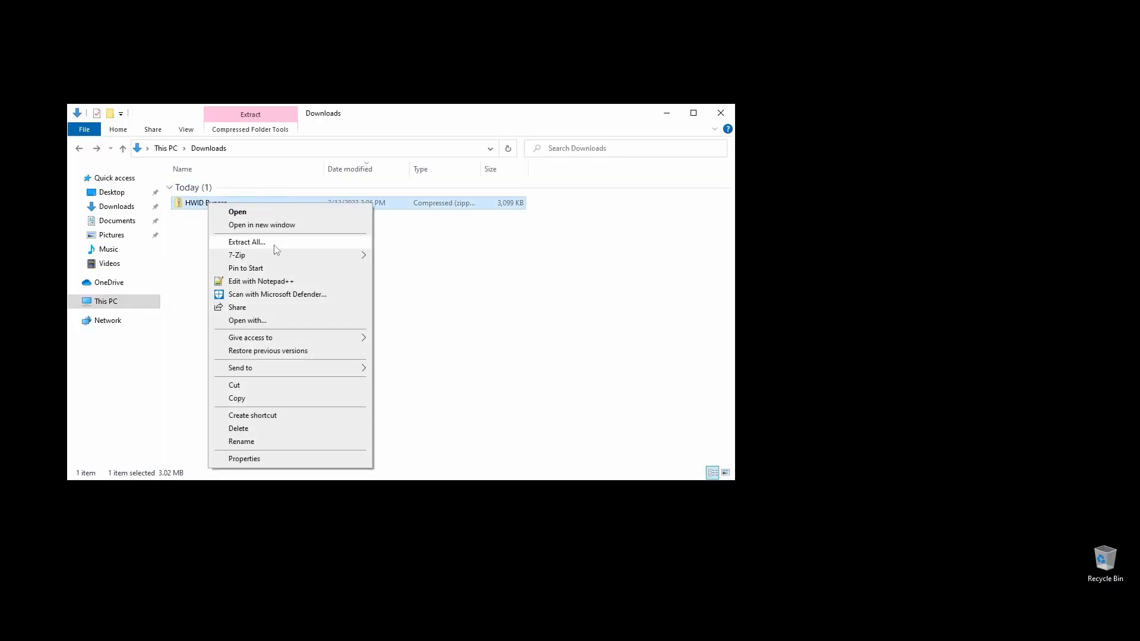
click(469, 314)
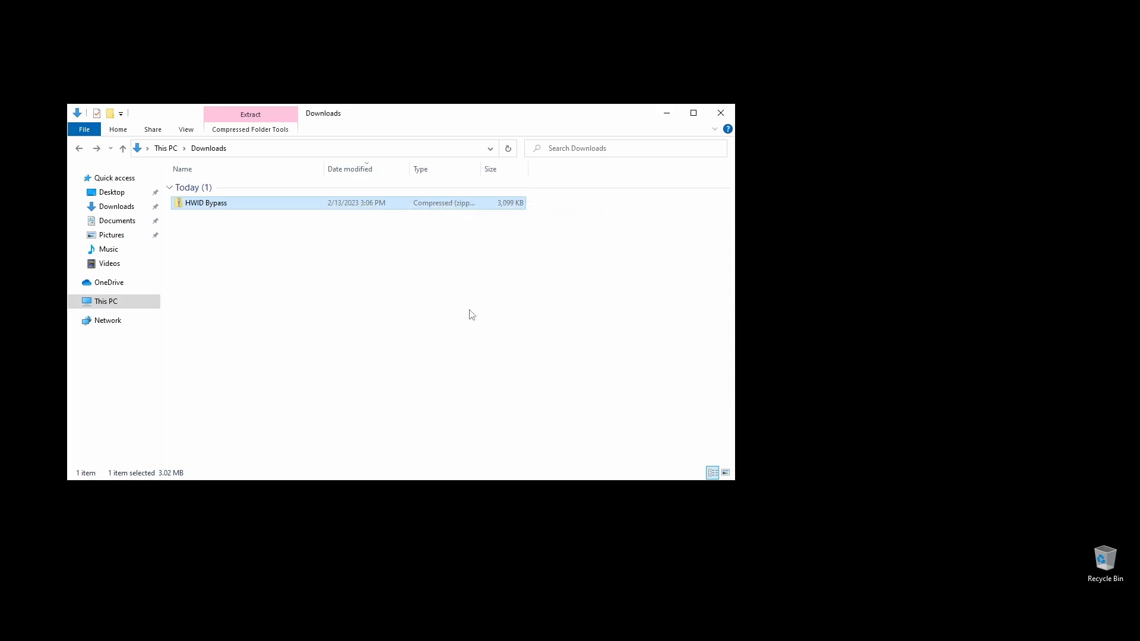
double_click(206, 202)
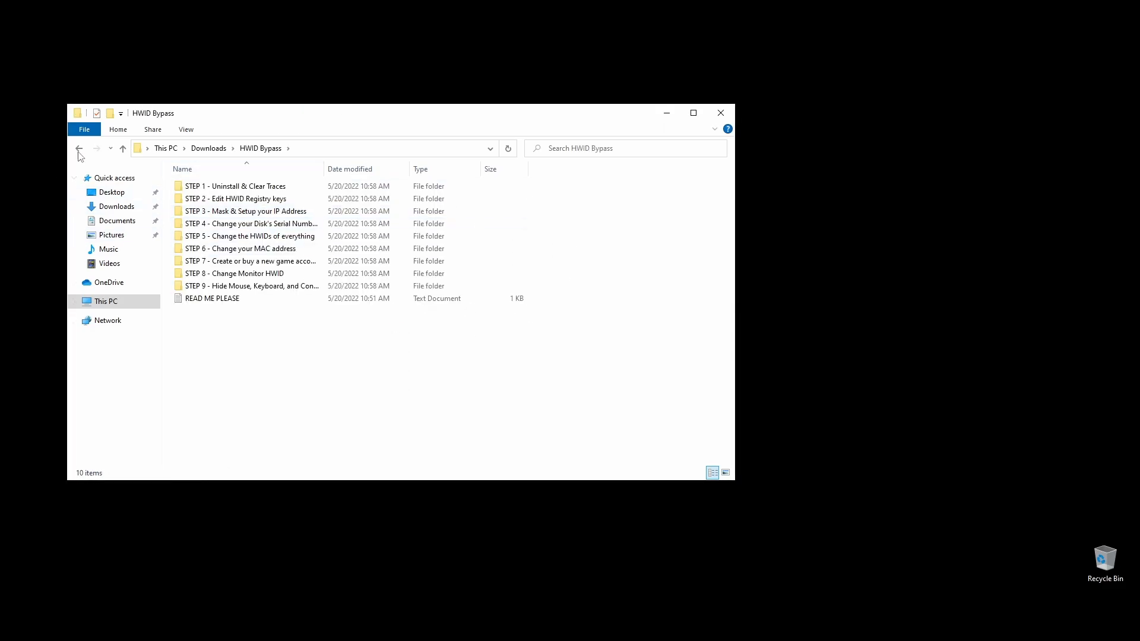
right_click(206, 215)
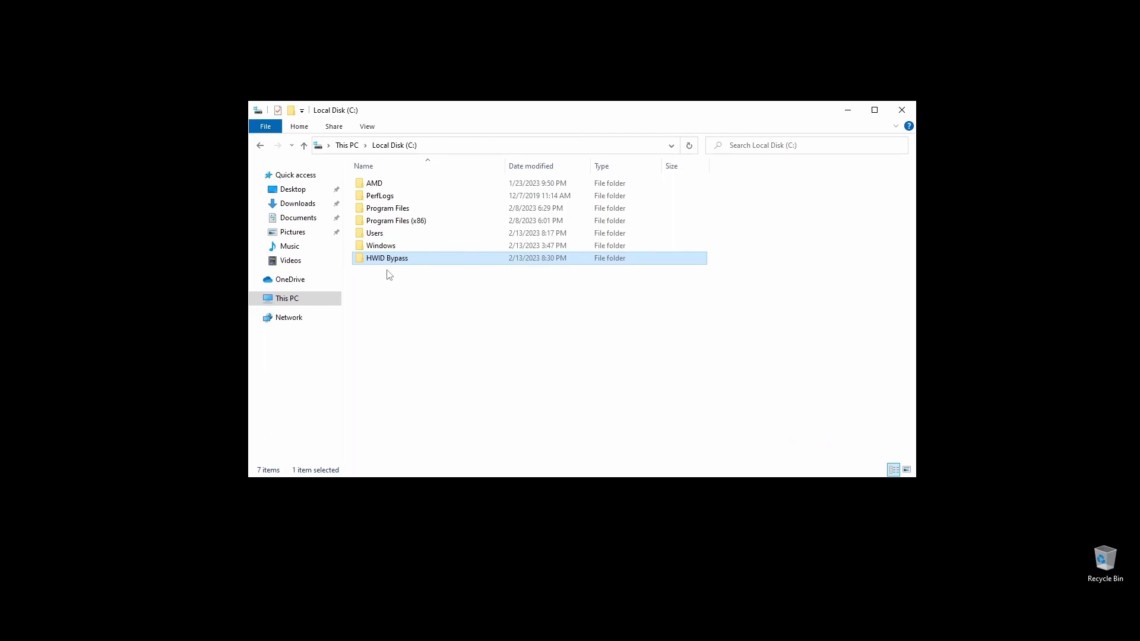
double_click(387, 258)
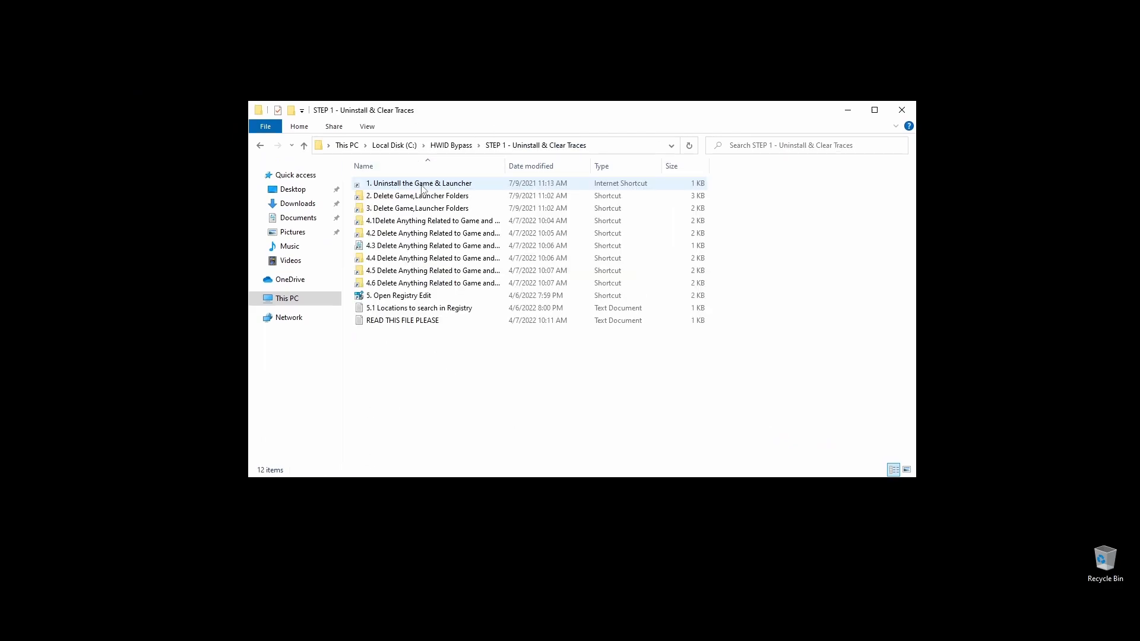
Open Apps & features, scroll the installed apps, and start uninstalling the Tips app
double_click(420, 182)
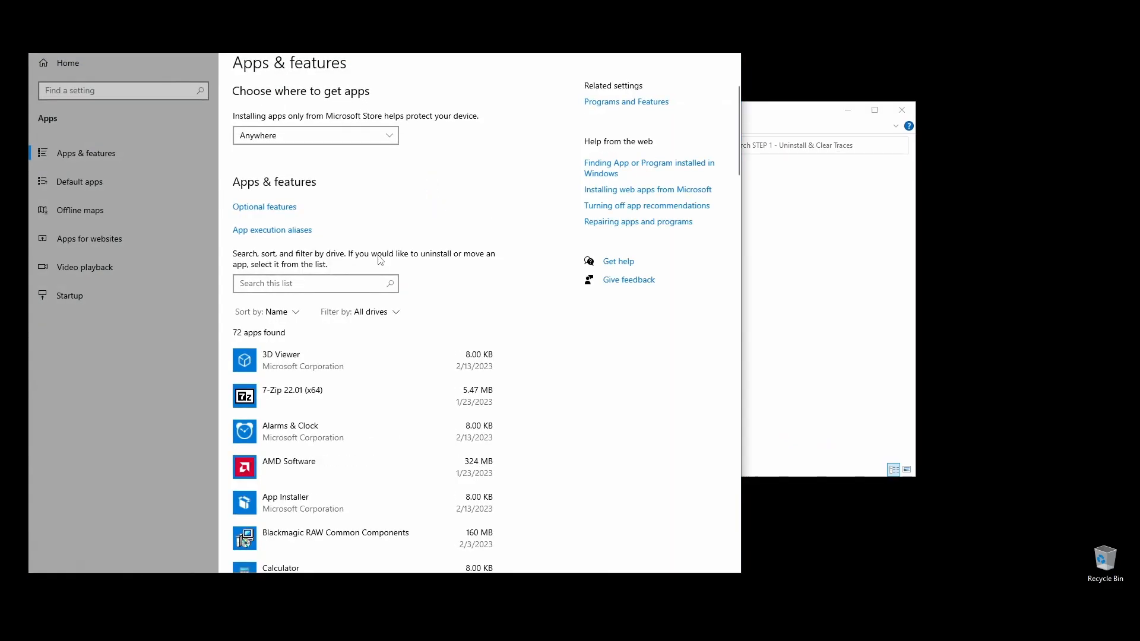
scroll(down, 3)
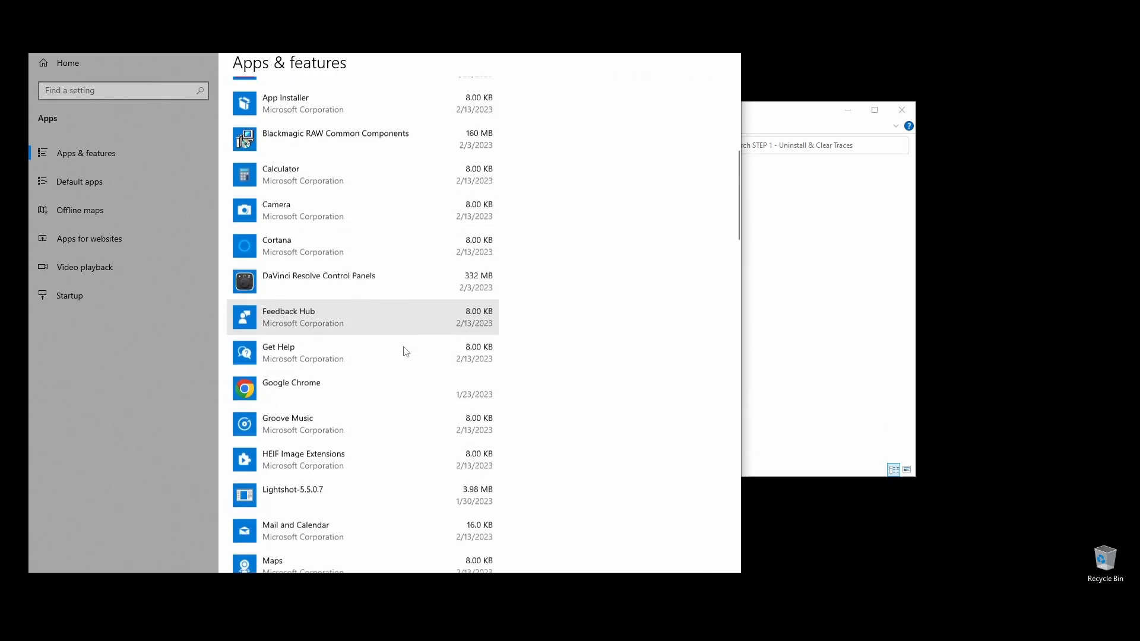
scroll(down, 3)
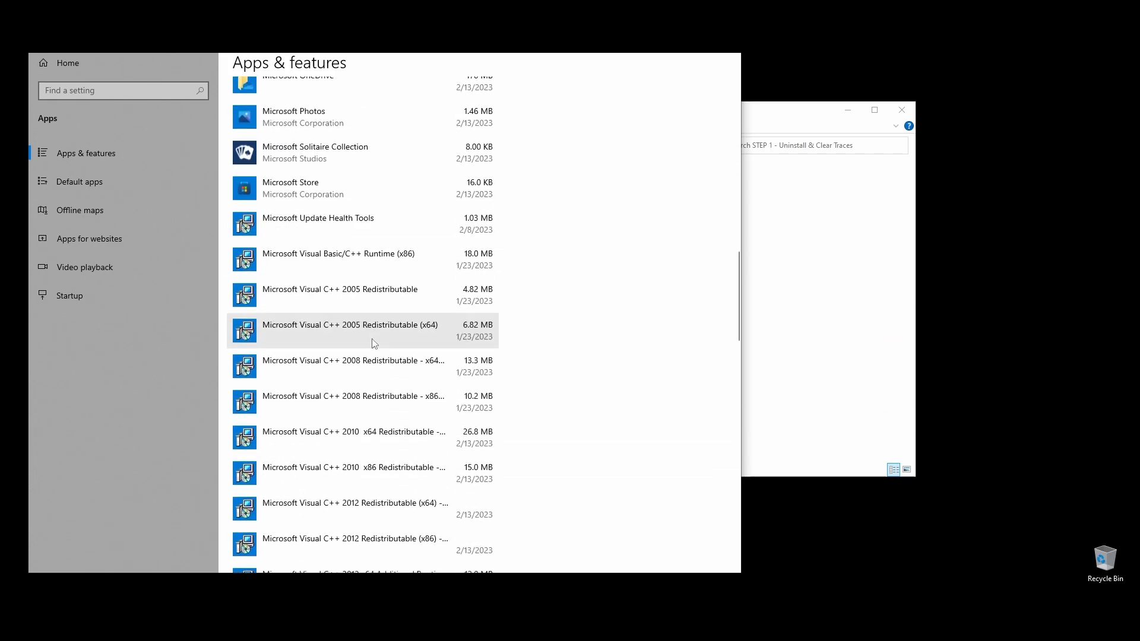
scroll(down, 3)
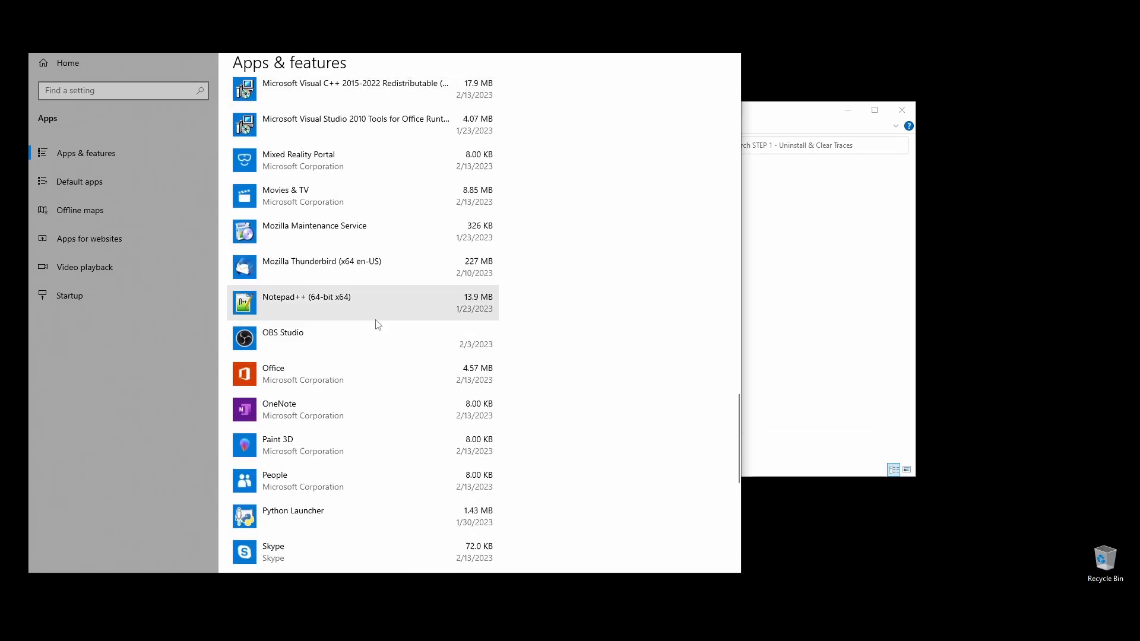
scroll(down, 3)
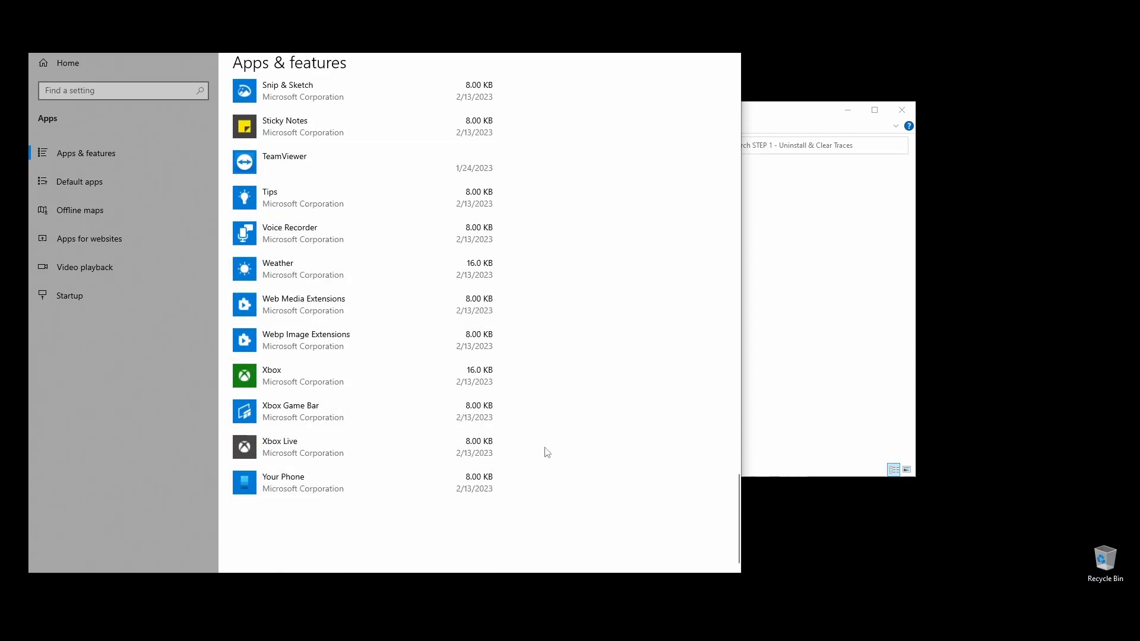
click(464, 496)
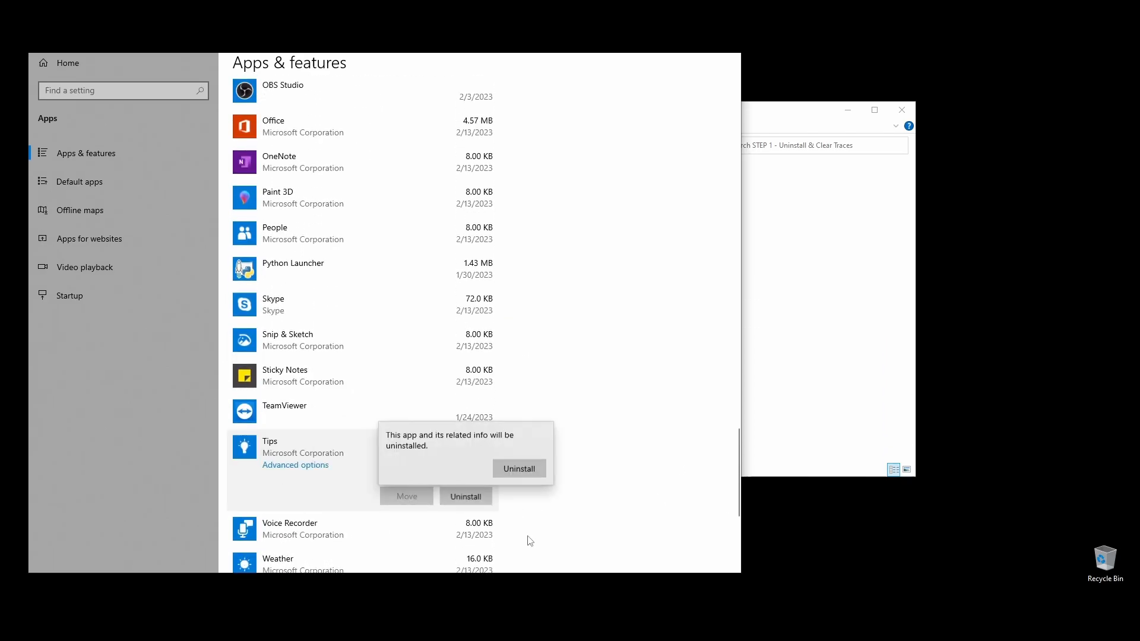
click(518, 468)
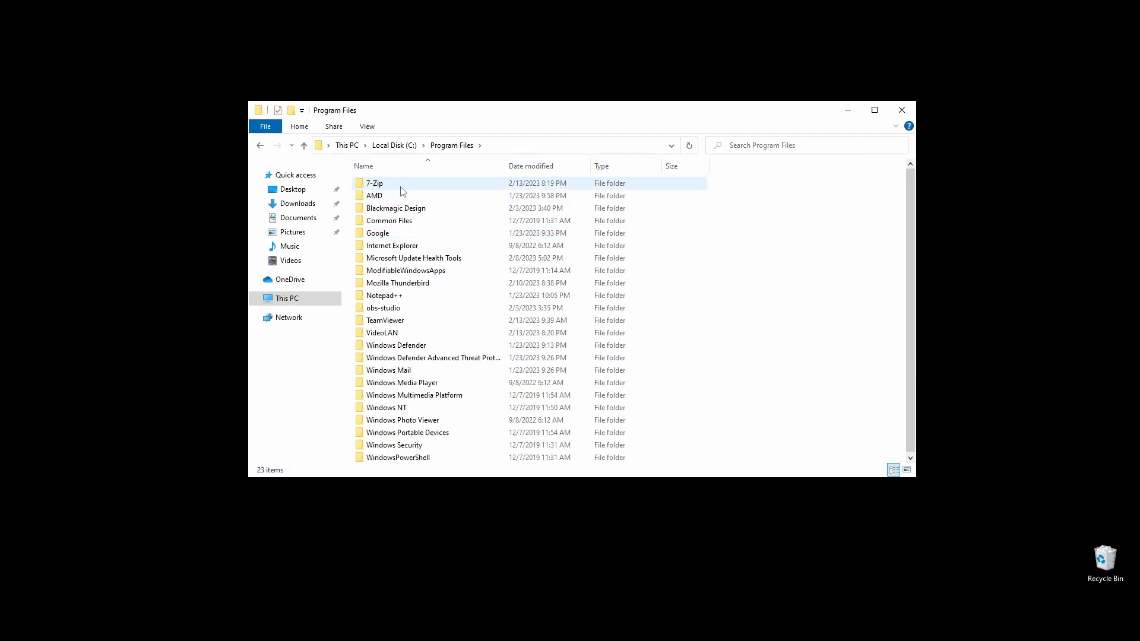
Check the Documents and ProgramData folders for game leftovers, then go back out
click(298, 218)
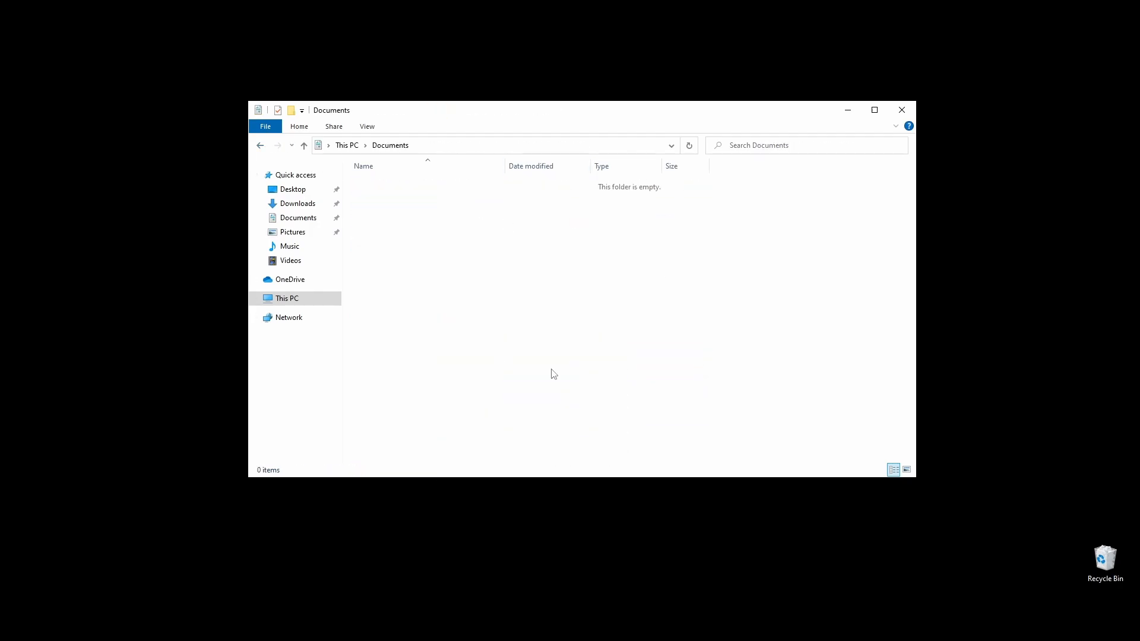
click(433, 258)
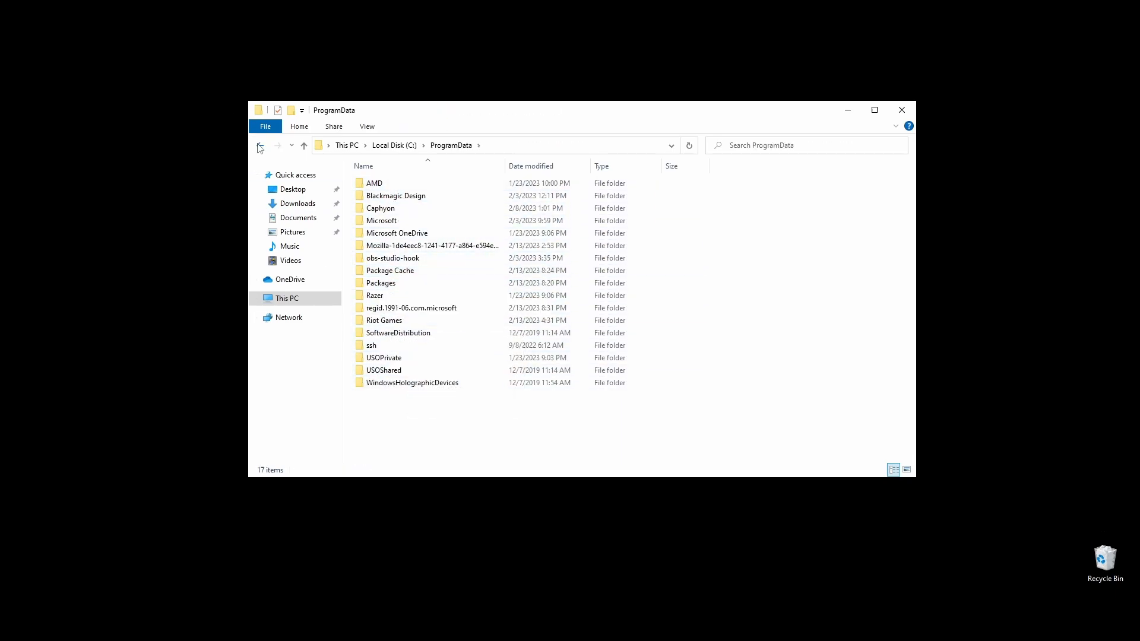
click(259, 145)
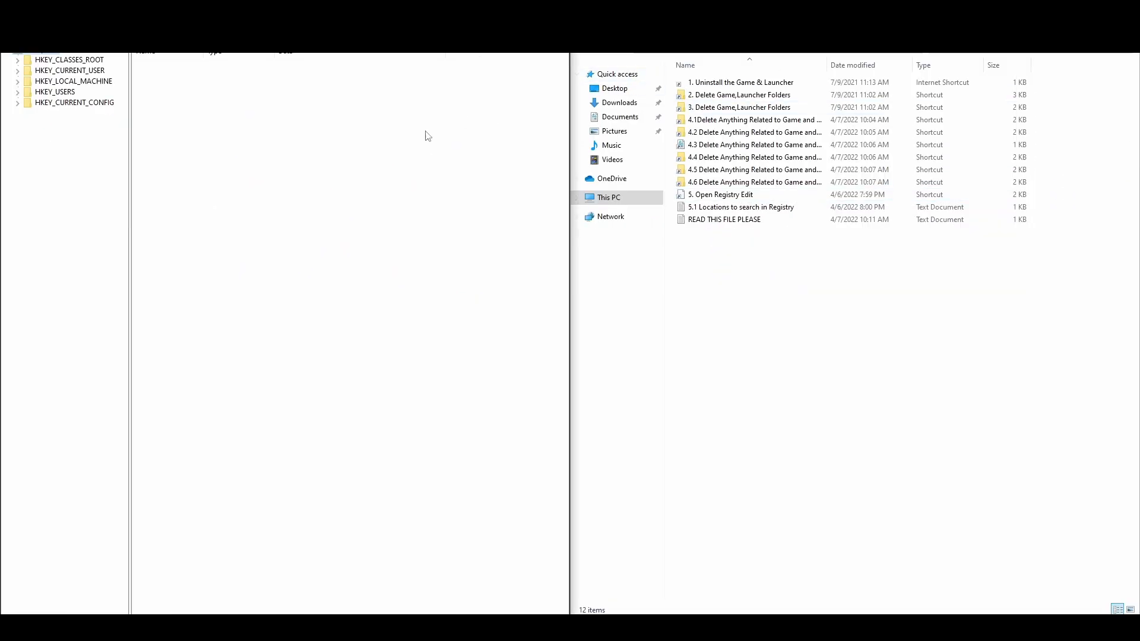
Open the registry locations notes, view the WOW6432Node software key, then close the notes
double_click(740, 206)
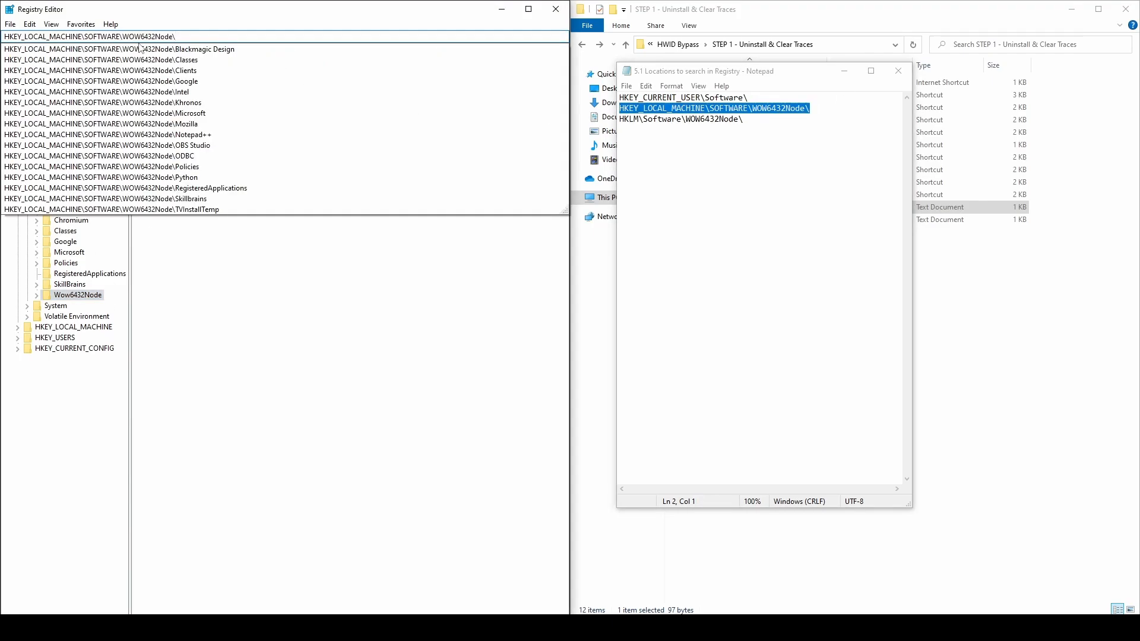
click(81, 487)
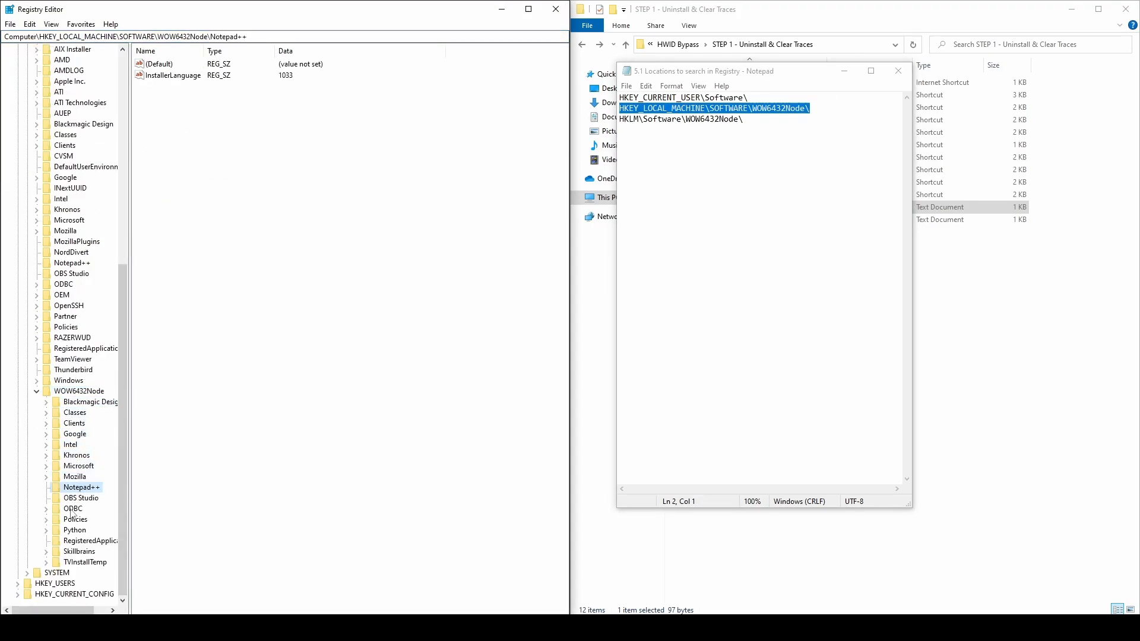
click(86, 562)
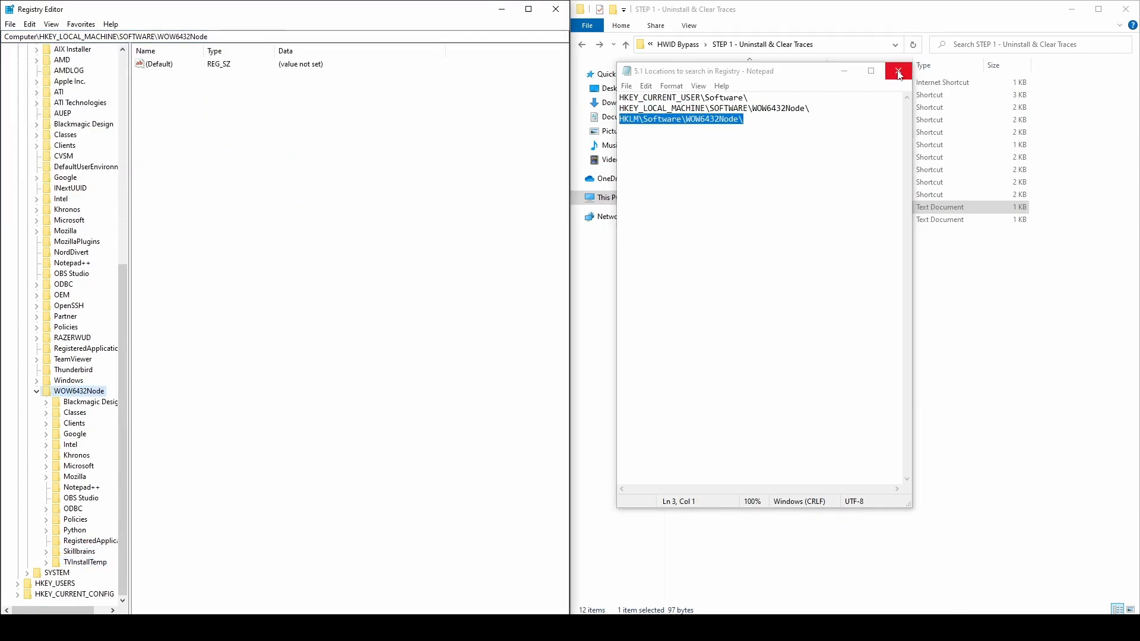
click(898, 71)
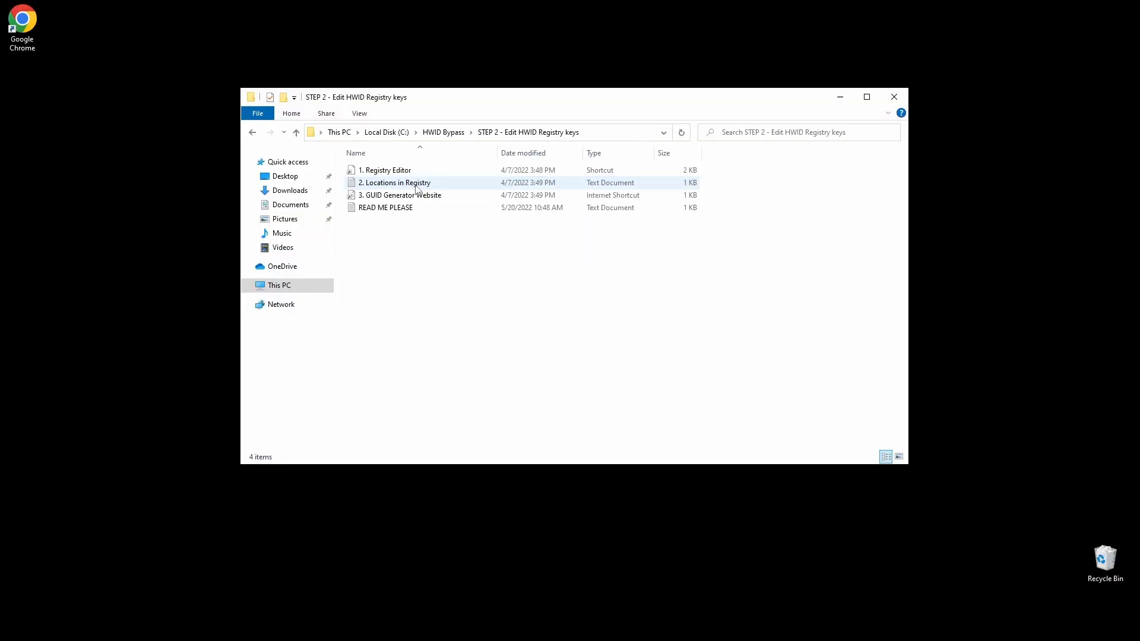
Generate a new GUID online and save it as the Cryptography MachineGuid value
double_click(385, 170)
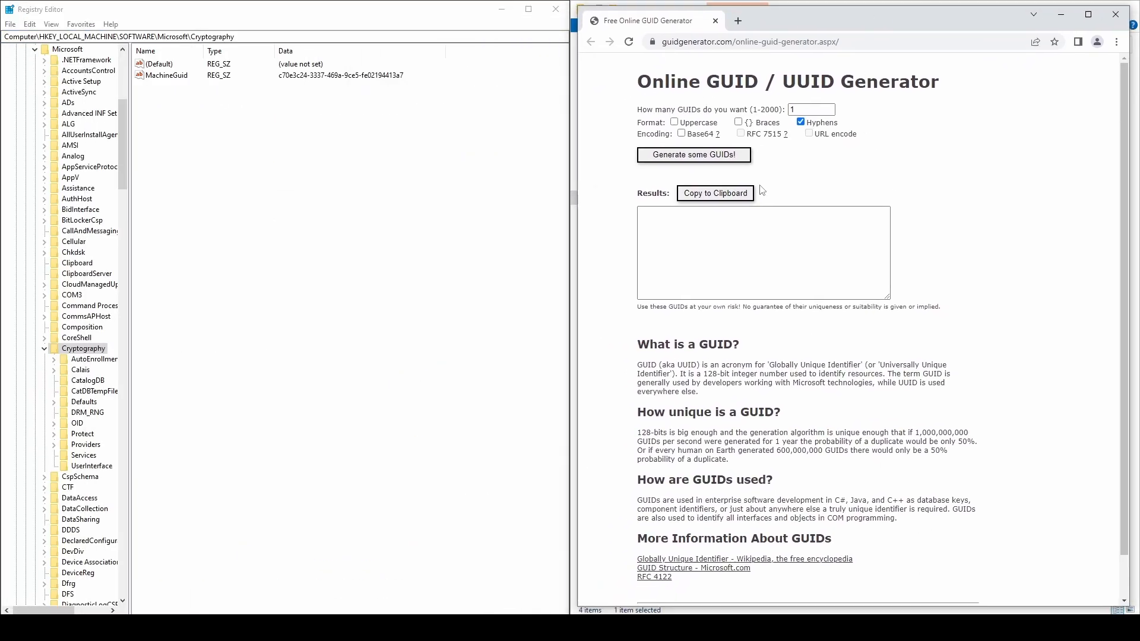
click(692, 154)
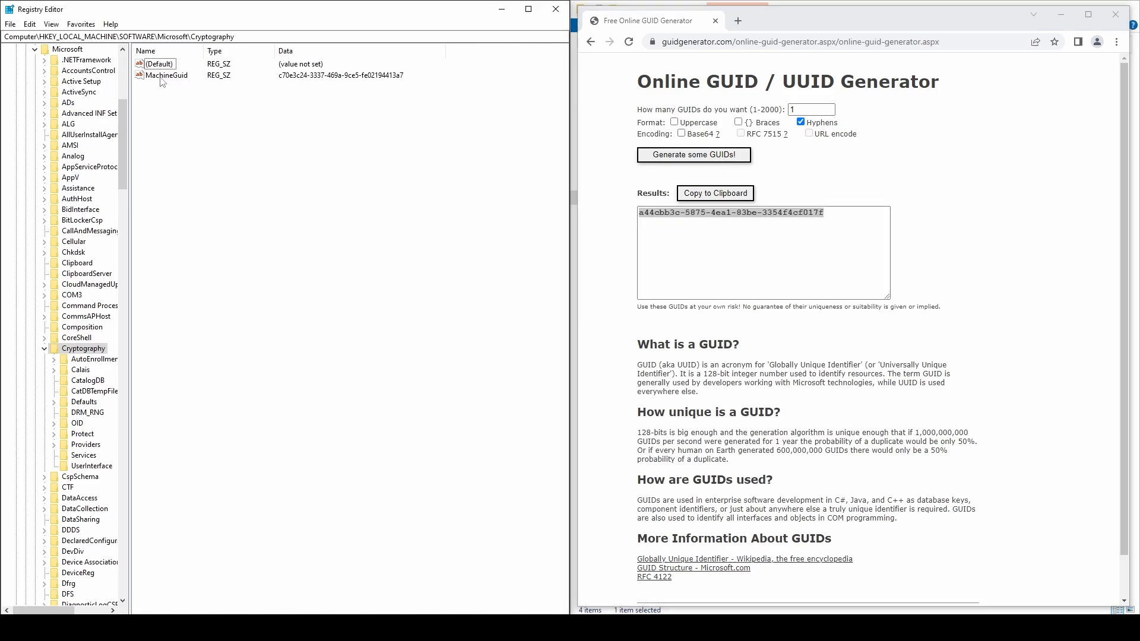
double_click(166, 74)
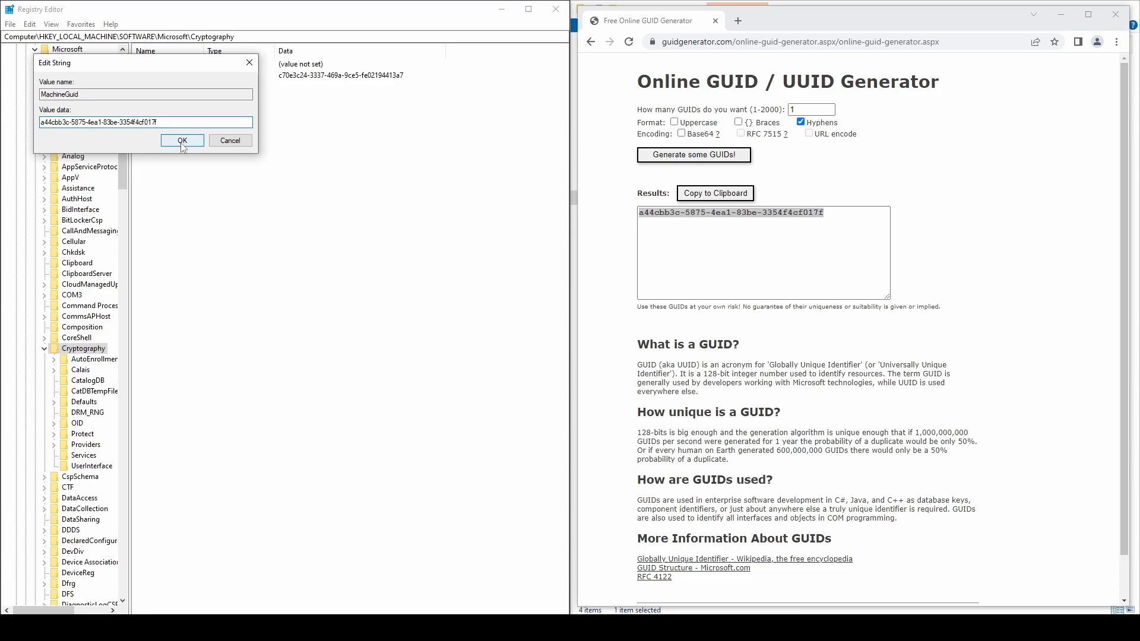
click(182, 140)
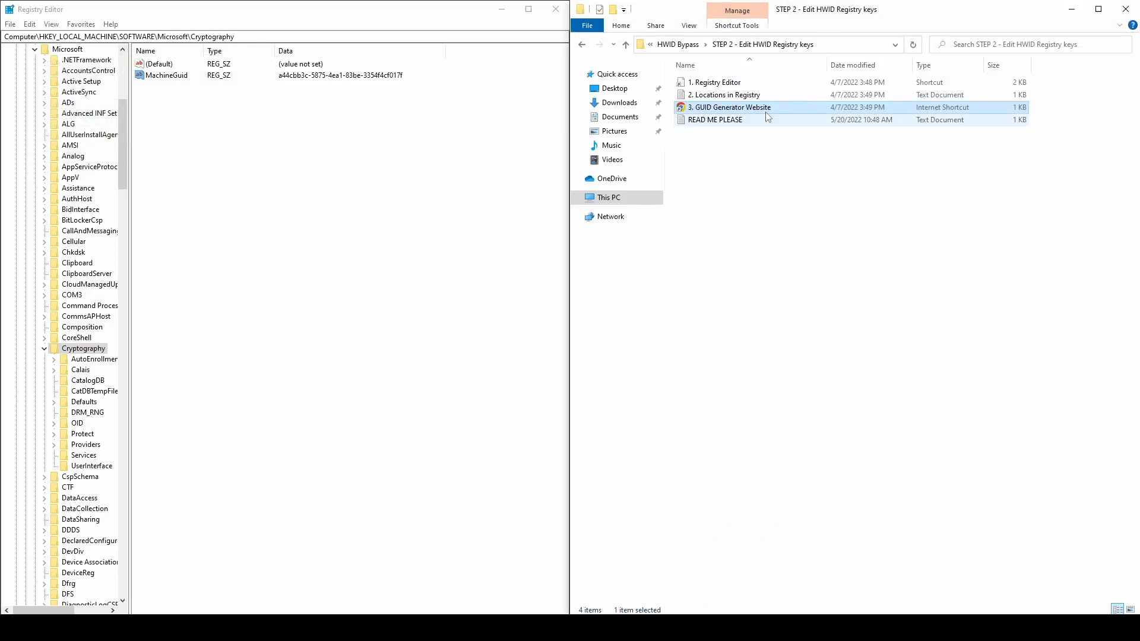
Save the generated GUID as HwProfileGuid for profile 0001 and close the generator tab
double_click(724, 94)
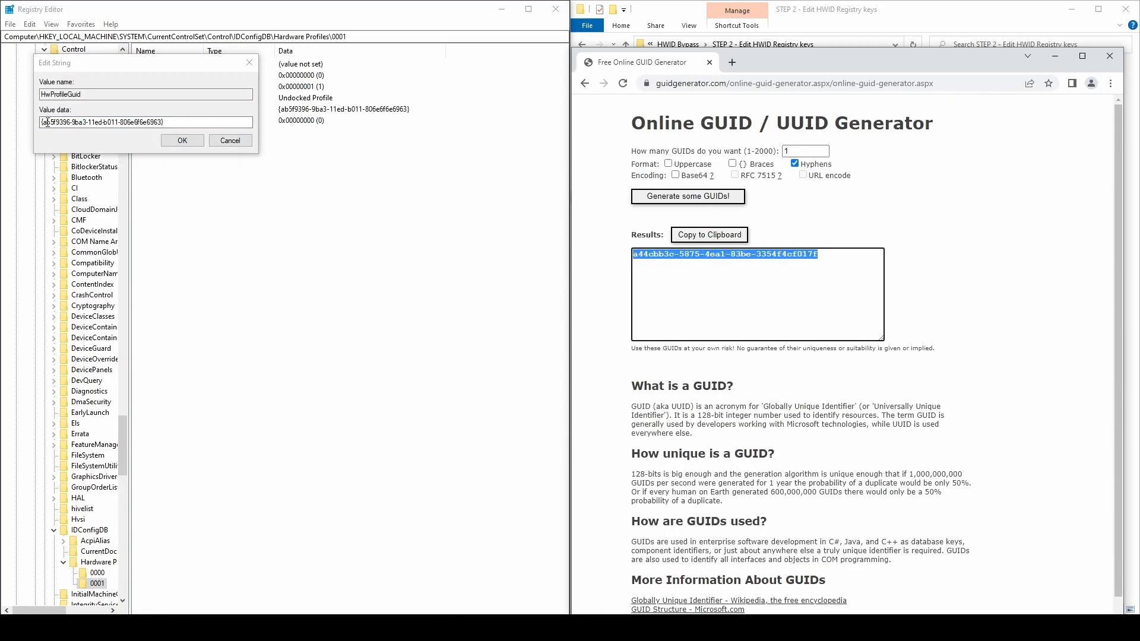
click(182, 140)
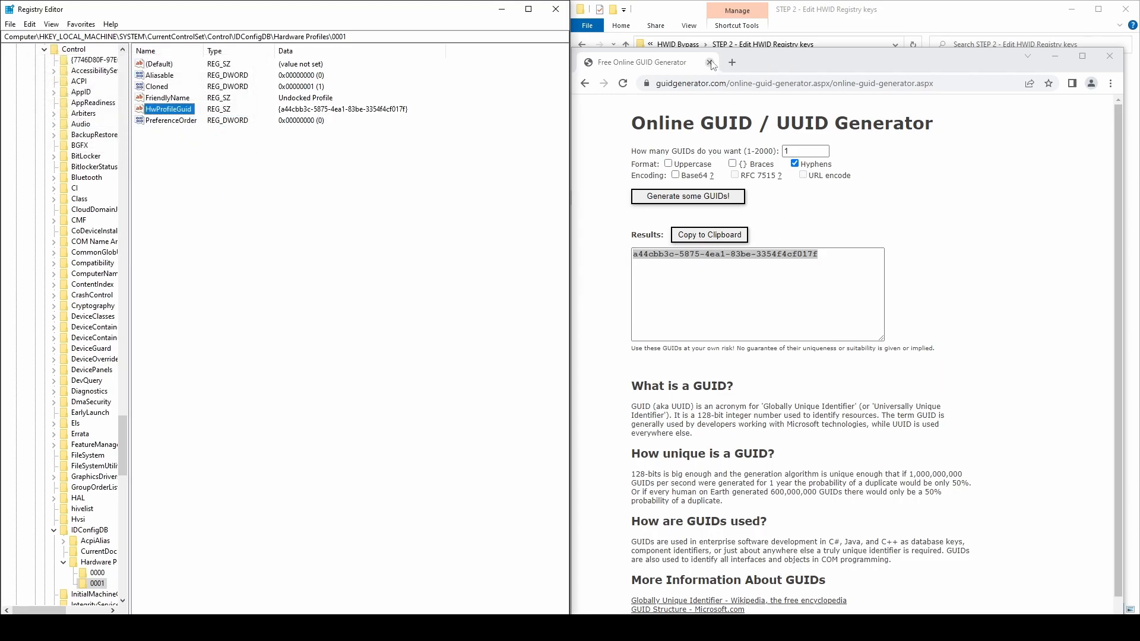
click(711, 63)
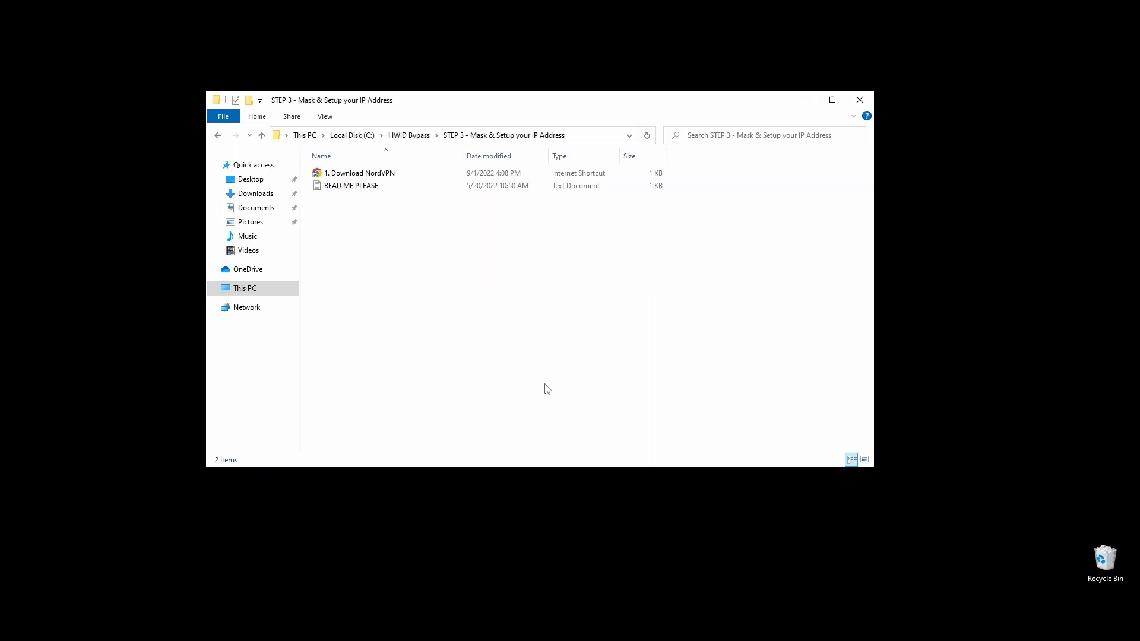
Open the NordVPN download page, enter the account username, and continue signing in
double_click(357, 172)
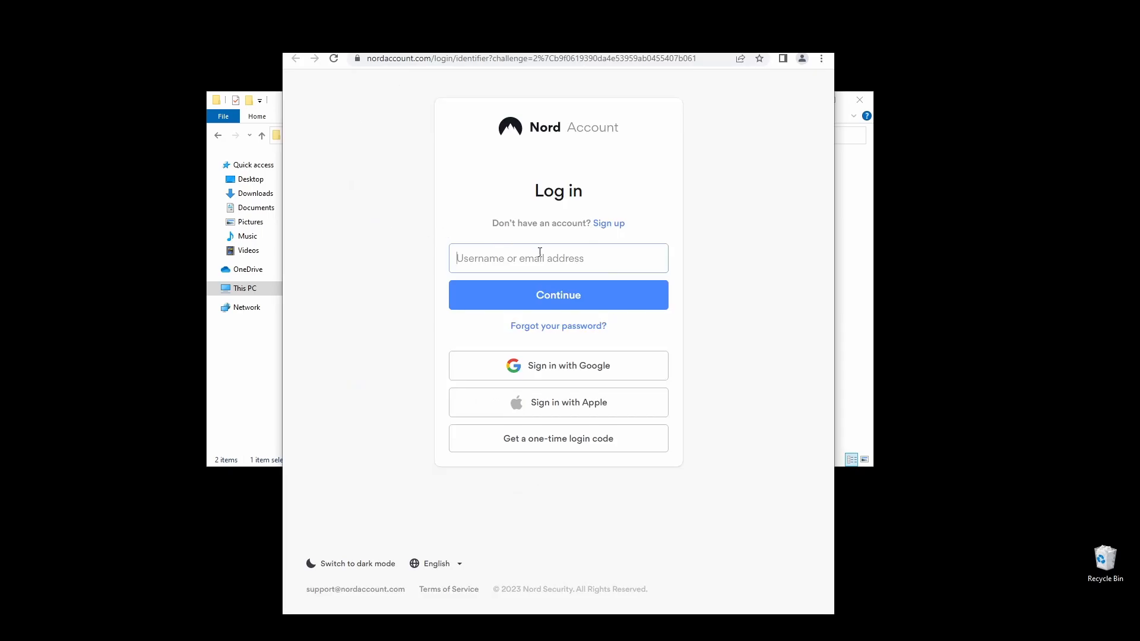
text(s)
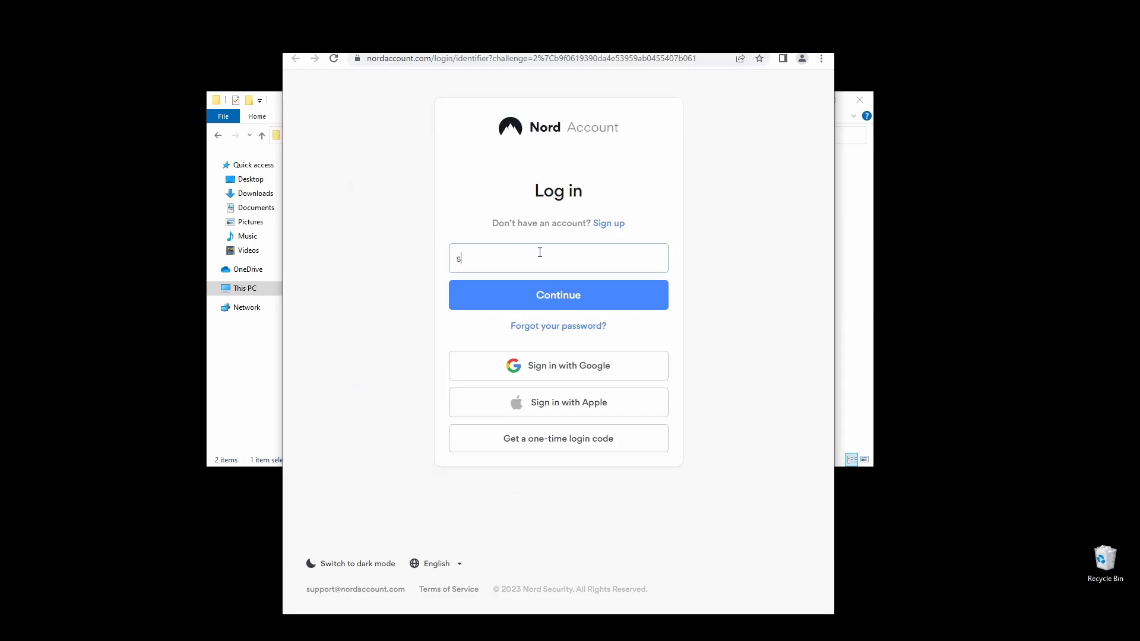
click(557, 295)
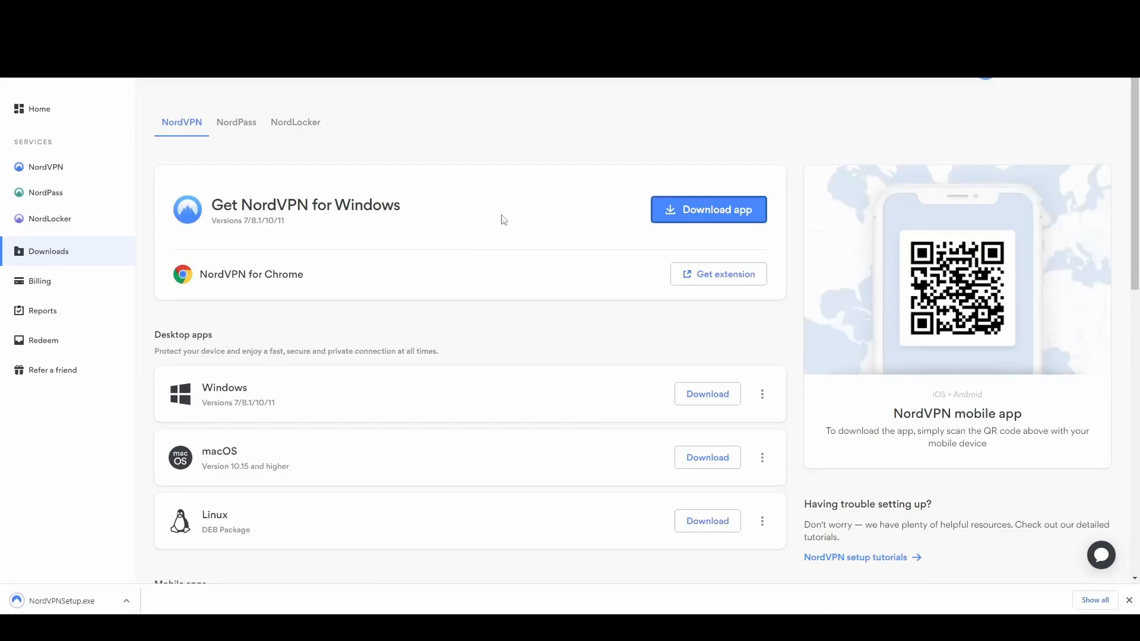
Run NordVPNSetup.exe through the browser extension page to Finish, then return to HWID Bypass
click(707, 209)
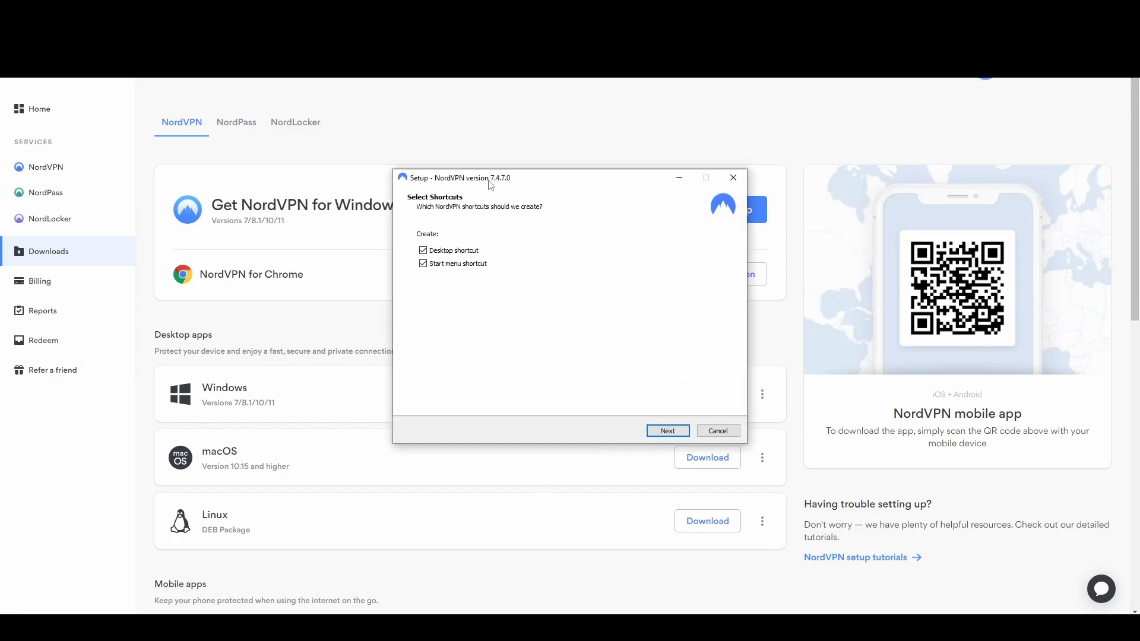
click(667, 430)
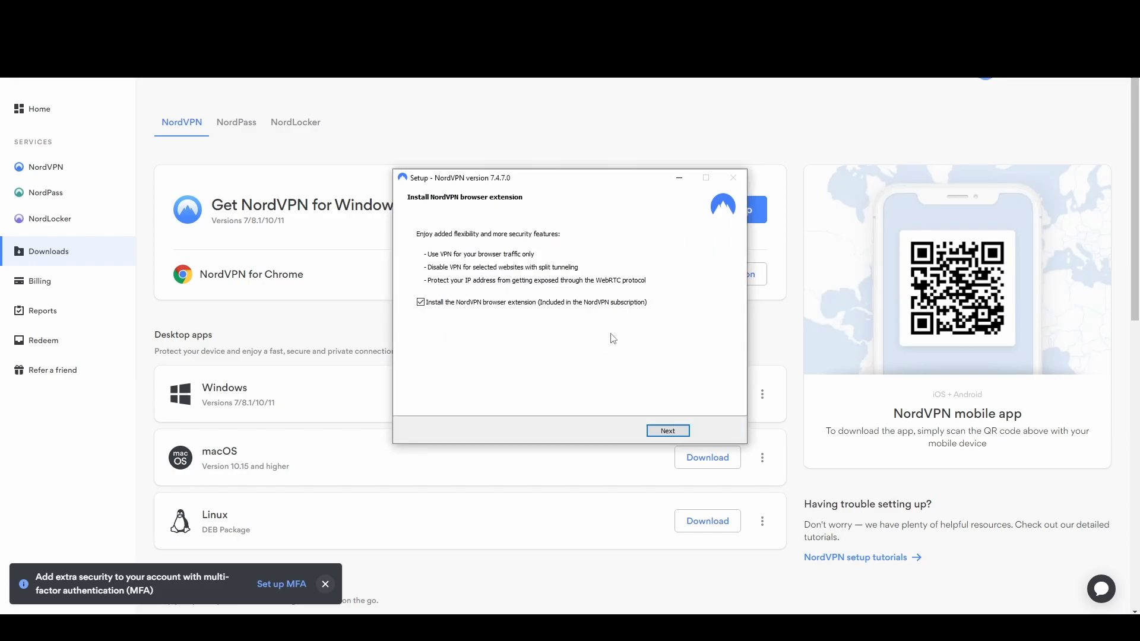
click(666, 431)
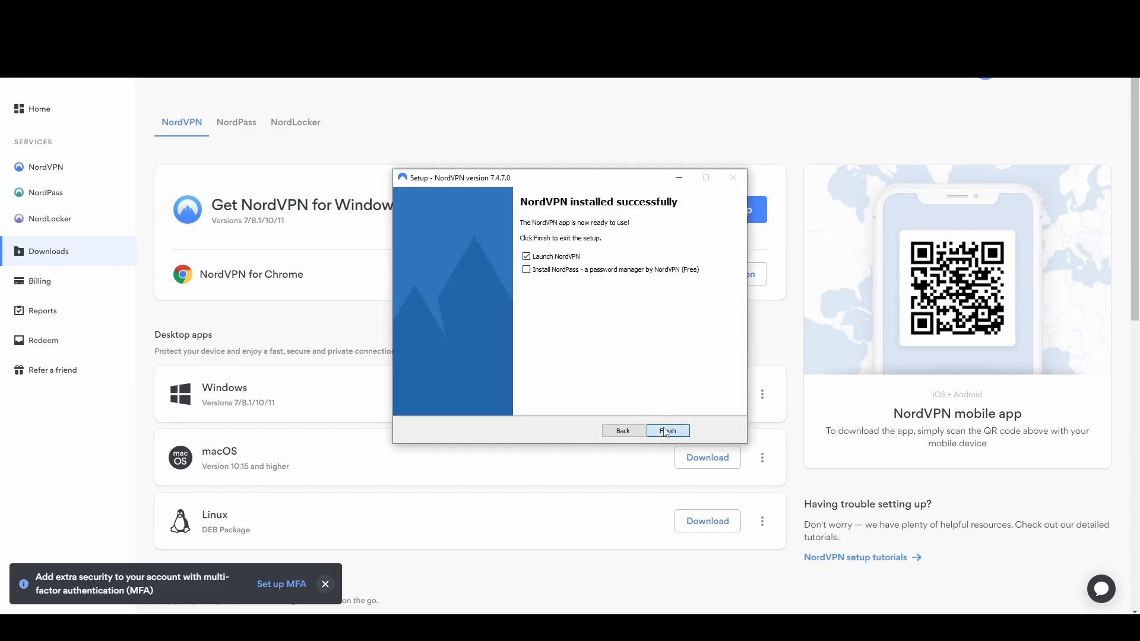
click(667, 431)
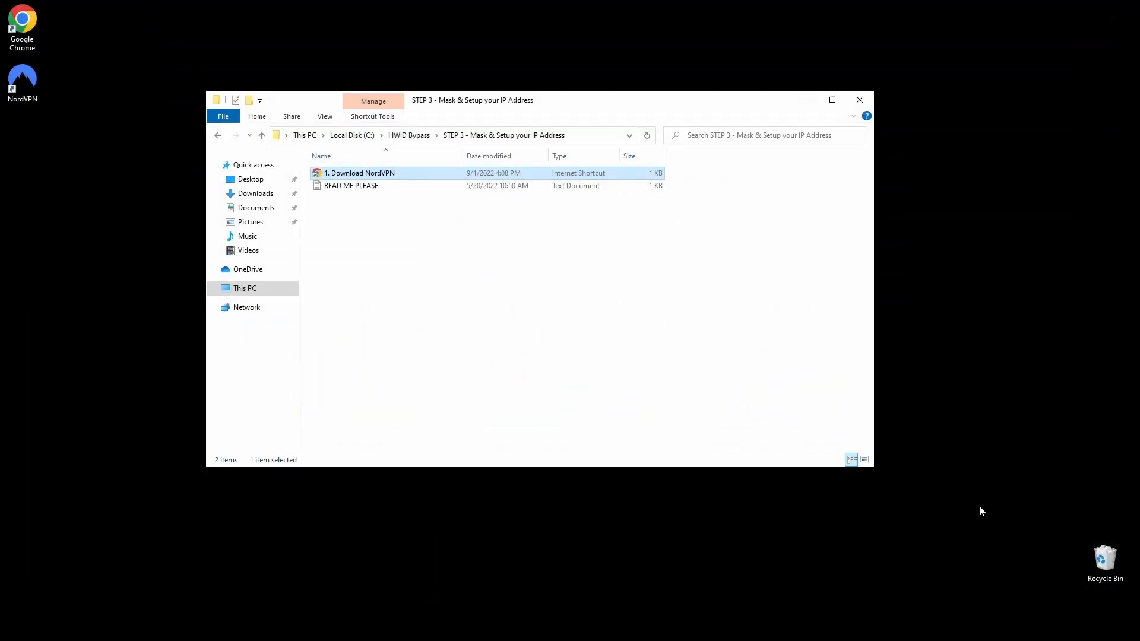
double_click(361, 173)
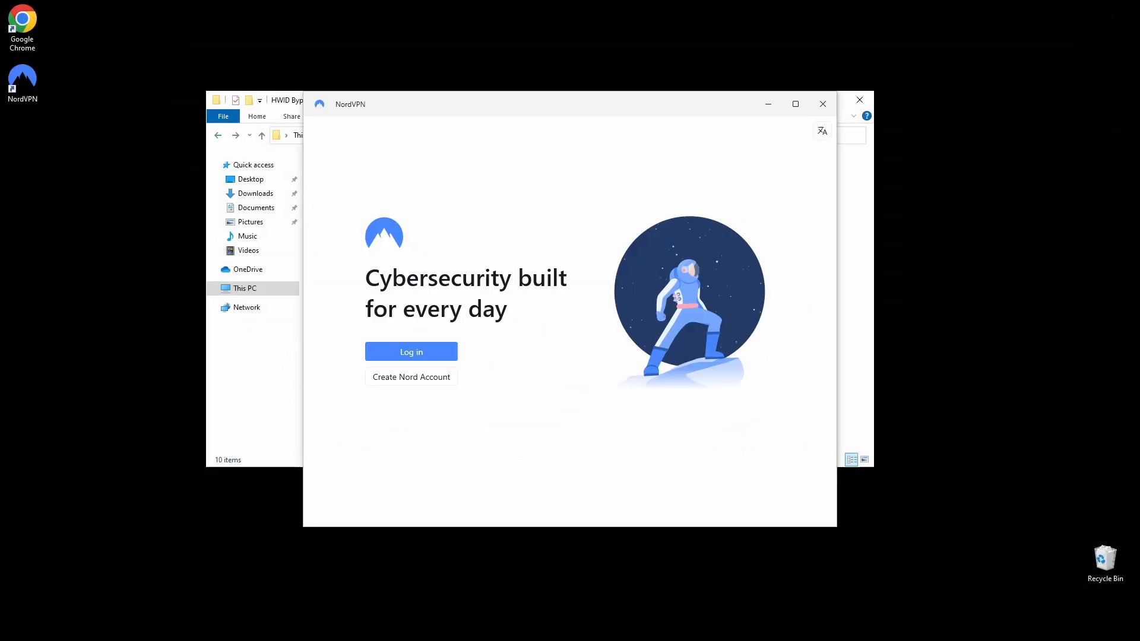
Log in to NordVPN, turn on dark mode, and continue past the recommended settings
click(410, 351)
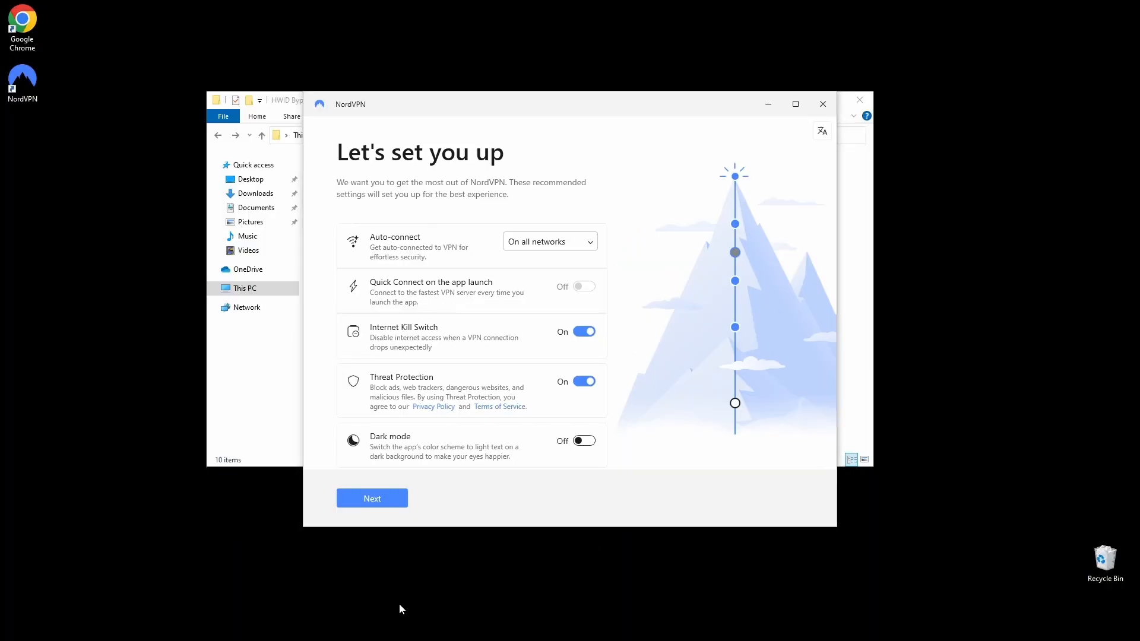
click(583, 440)
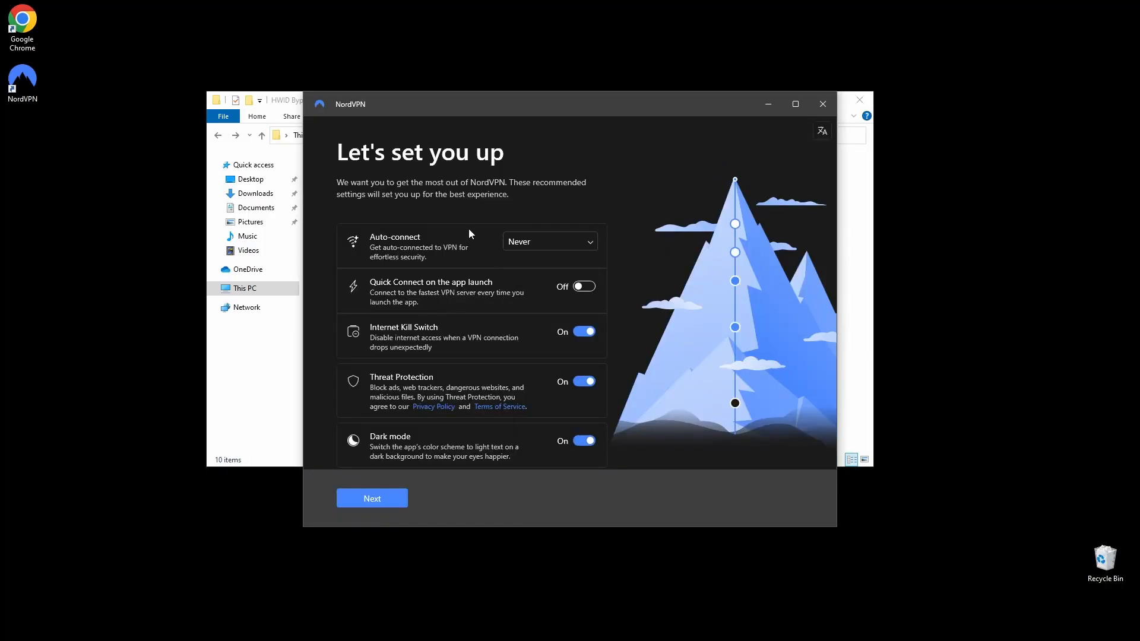
click(372, 499)
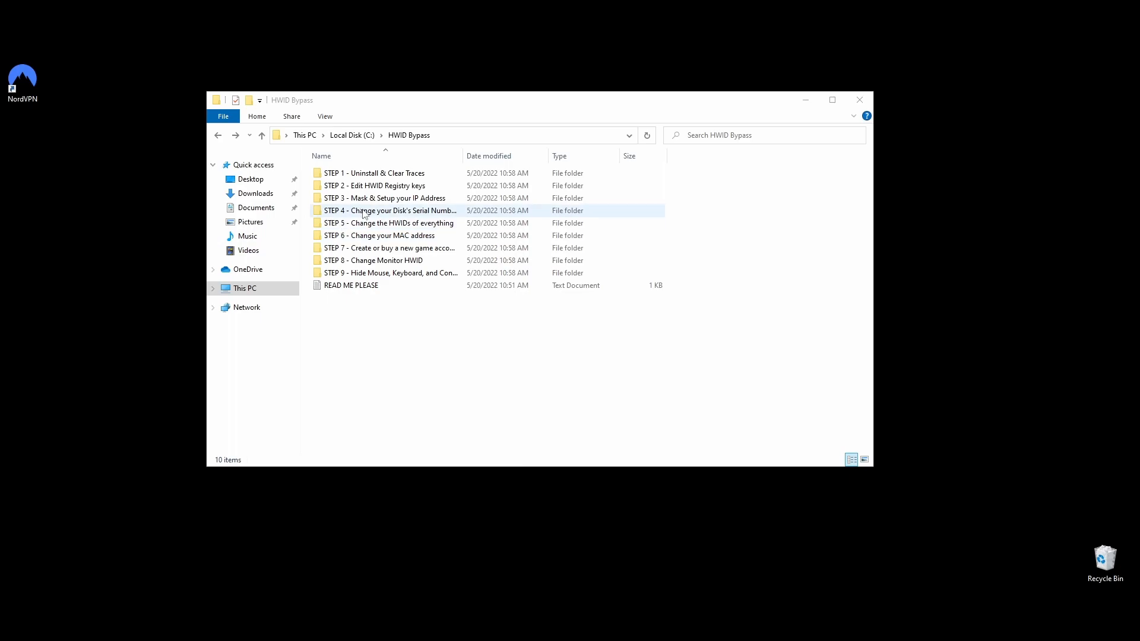
Open the STEP 4 folder and run Change Disk IDs as administrator, showing drive C's serial
double_click(391, 210)
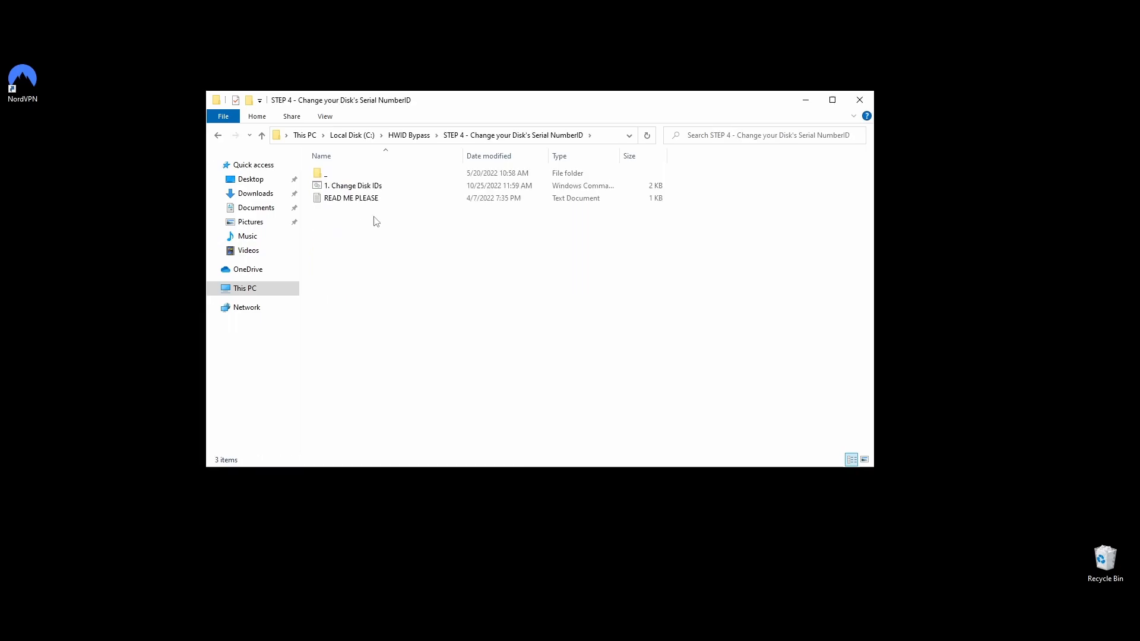
mouse_move(386, 227)
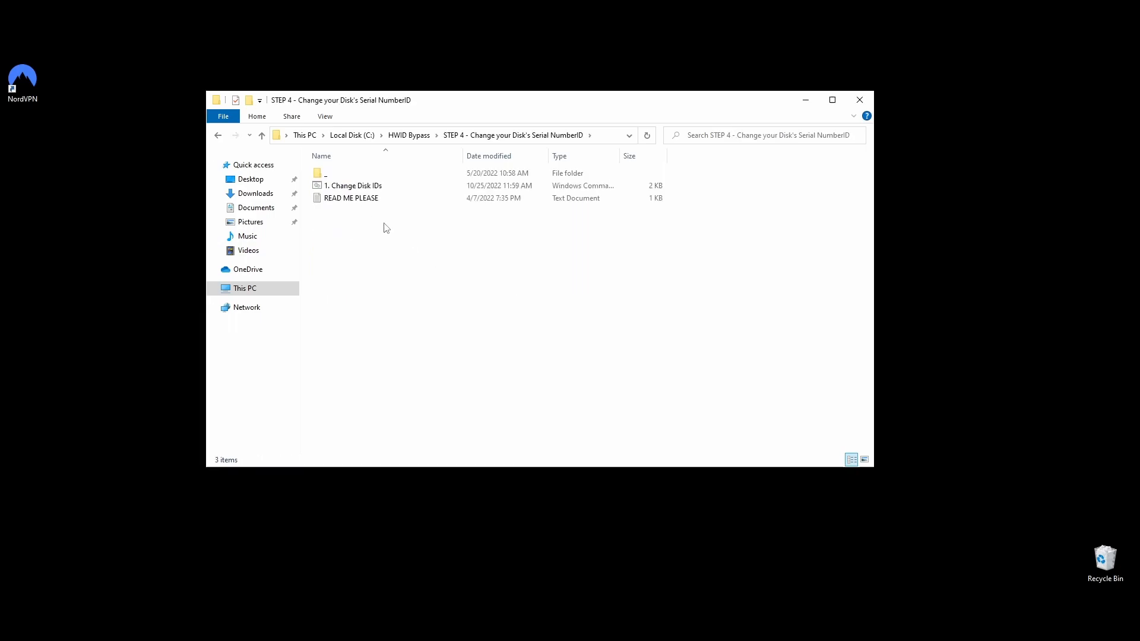
mouse_move(437, 235)
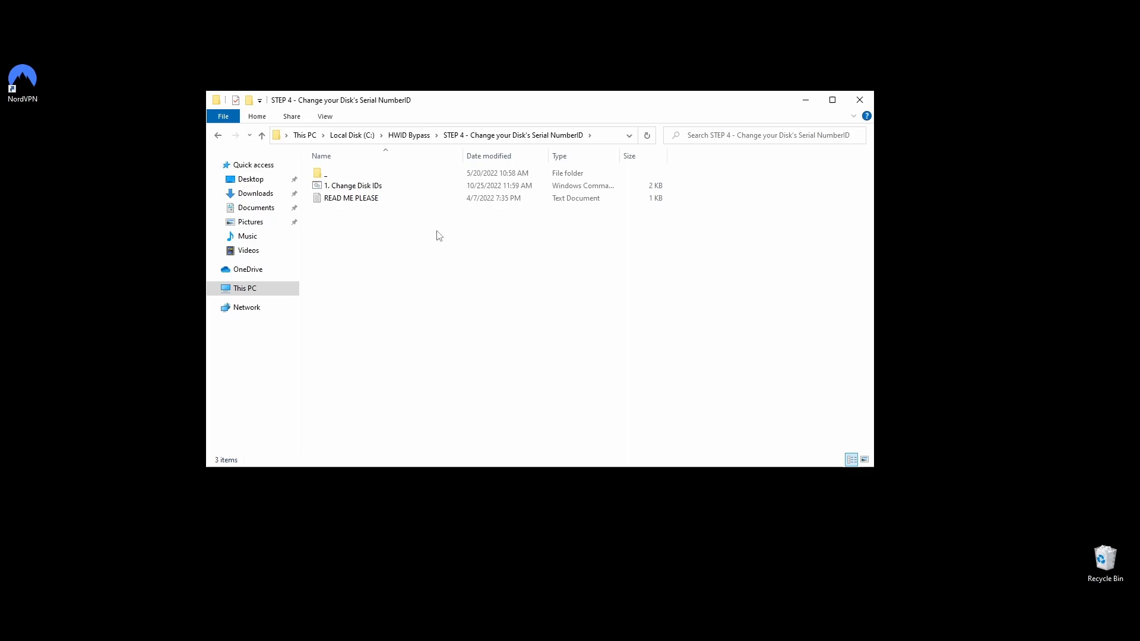
mouse_move(425, 231)
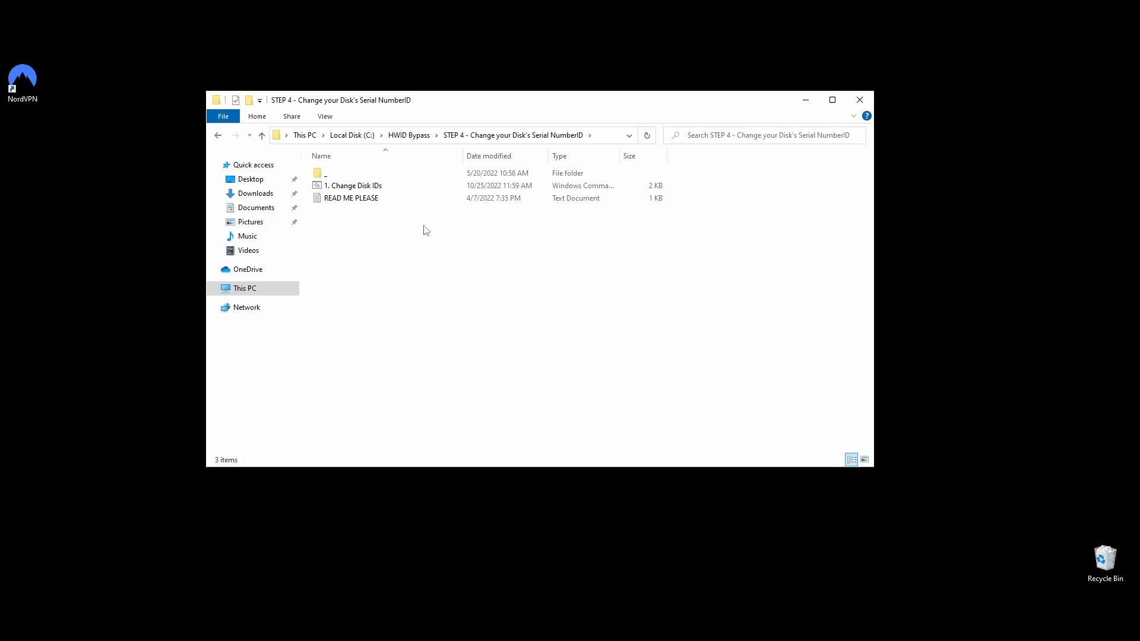
right_click(356, 186)
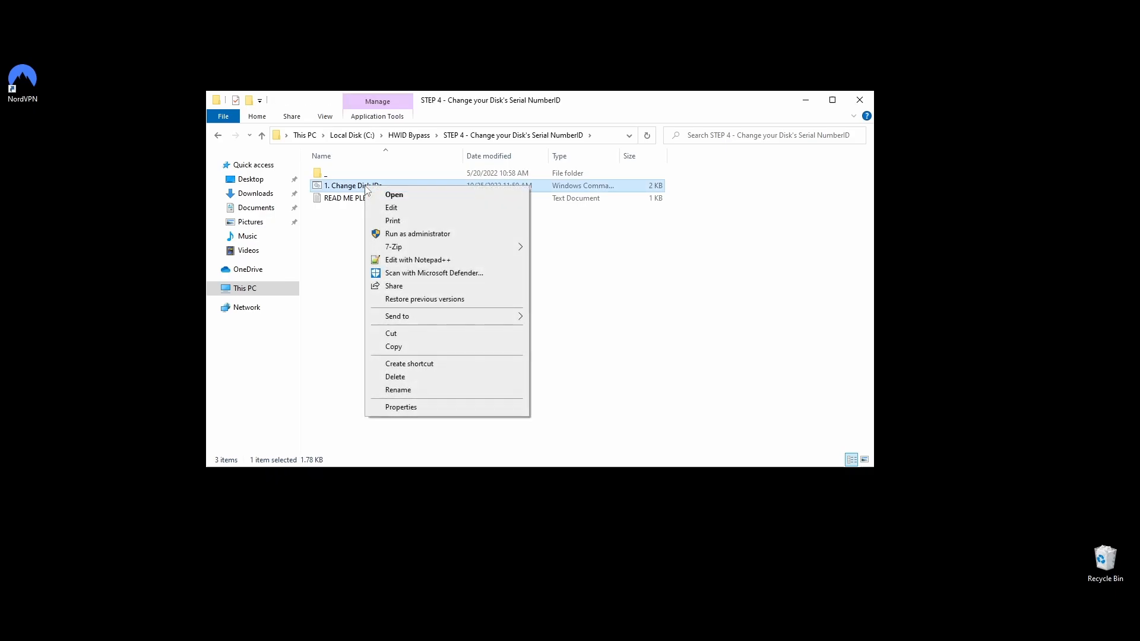
mouse_move(411, 234)
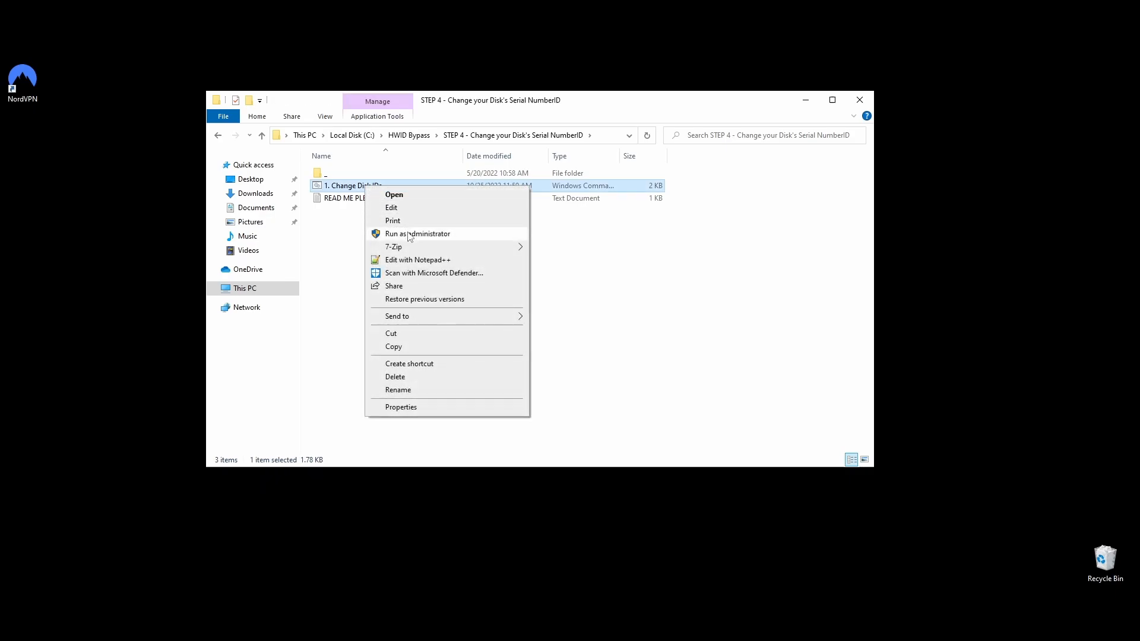
click(417, 234)
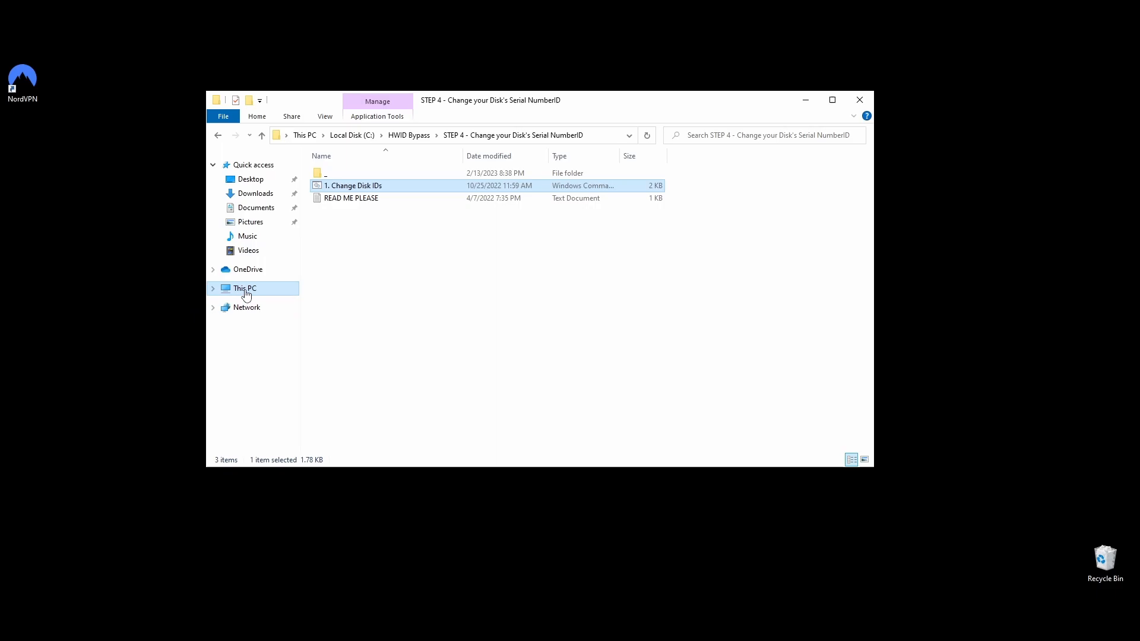
click(245, 288)
text(C)
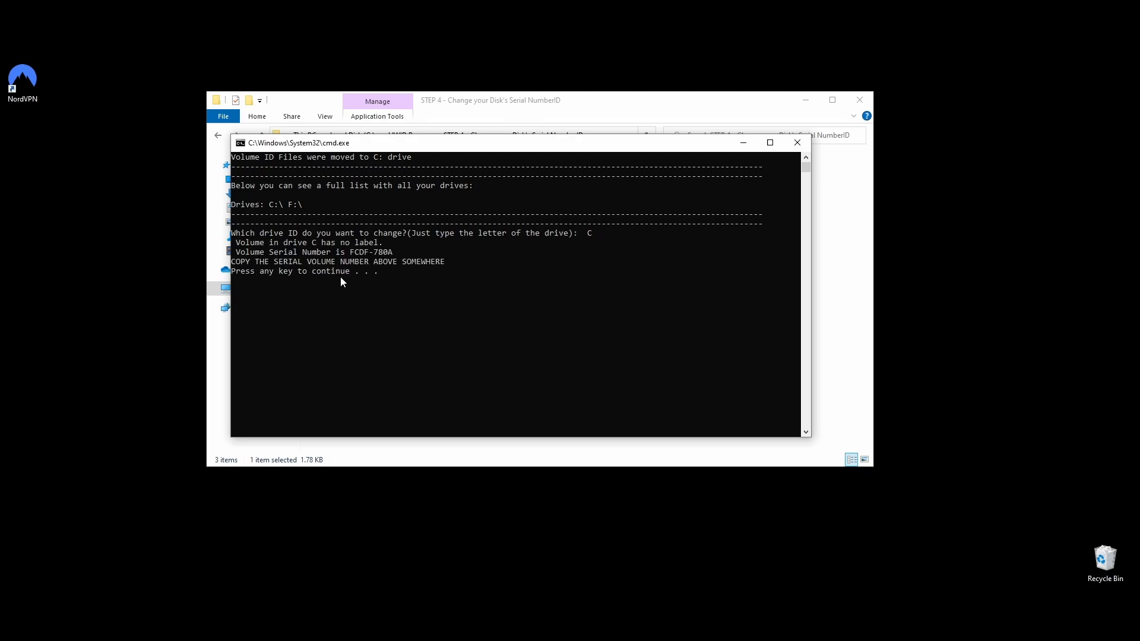
Accept the VolumeID license so drive C's serial changes from FCDF-780A to 79FB-6C37
key(enter)
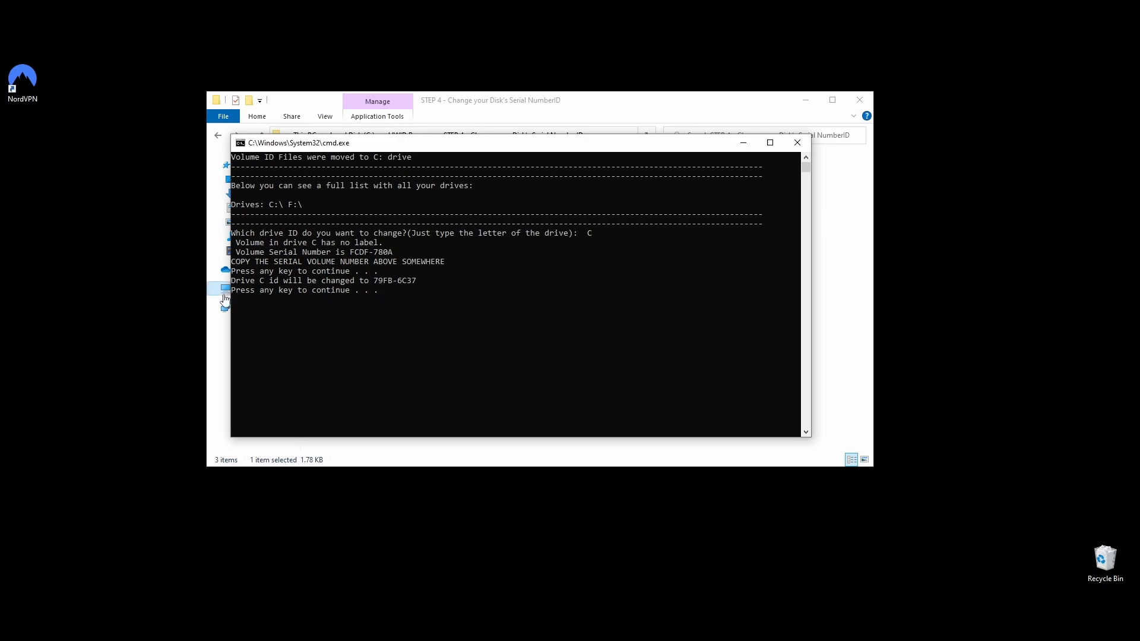
key(enter)
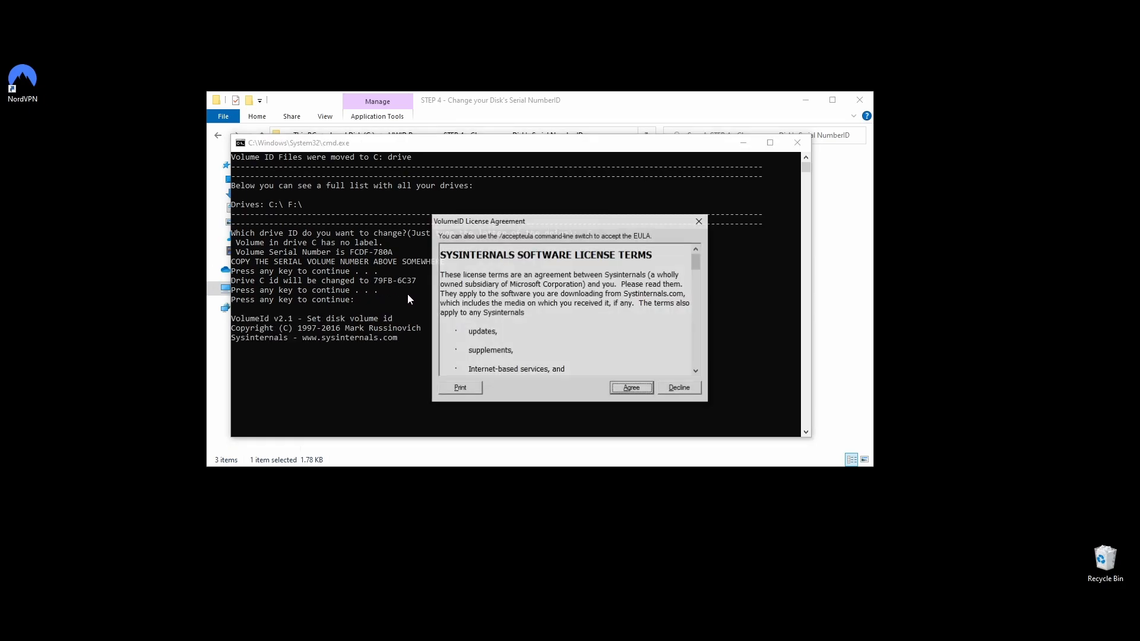
click(630, 386)
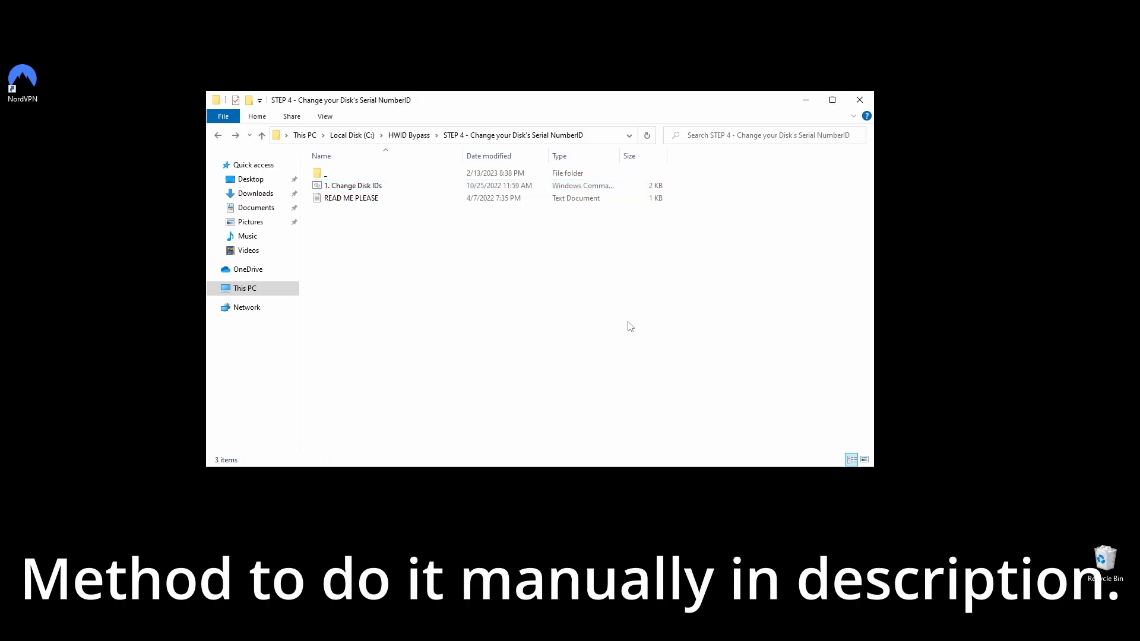
Go back to the HWID Bypass folder and open the STEP 5 folder
click(217, 136)
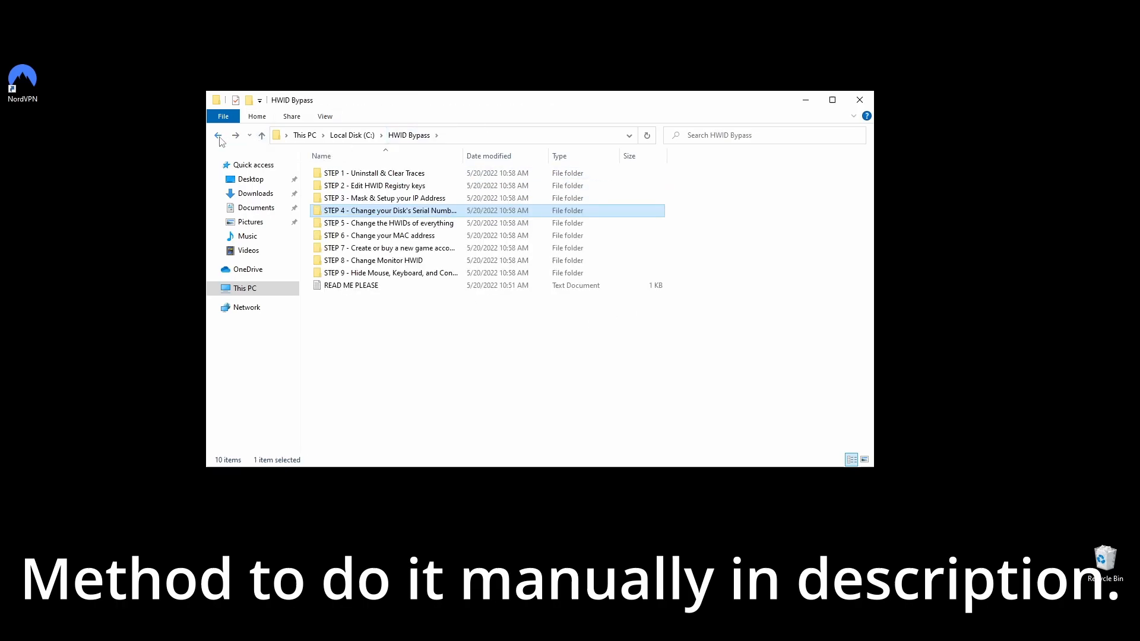
click(469, 388)
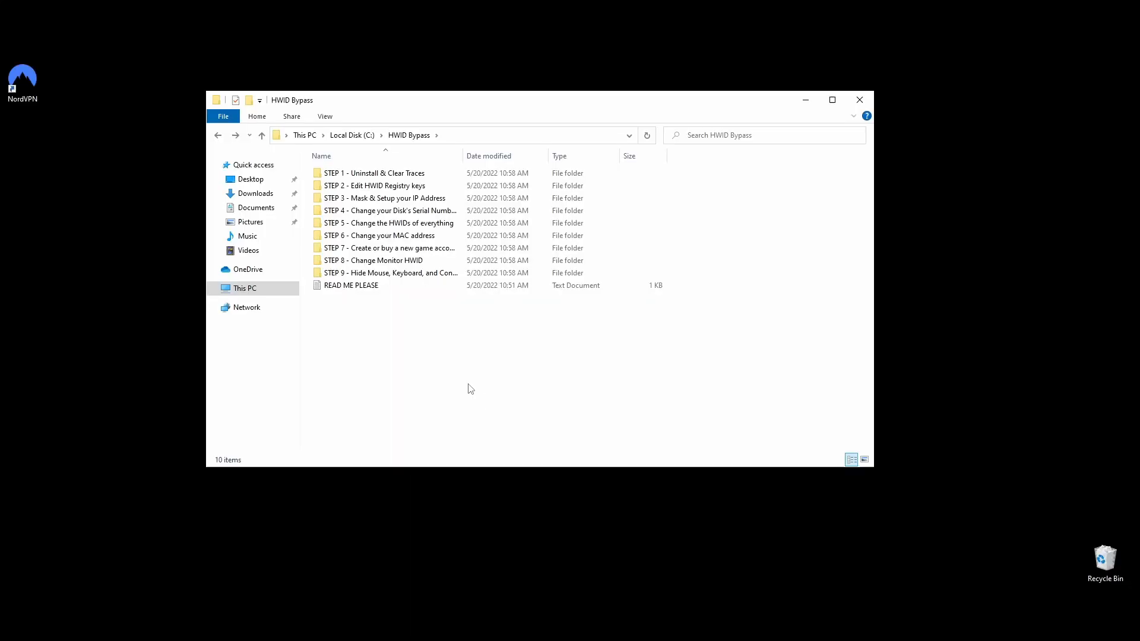
click(389, 223)
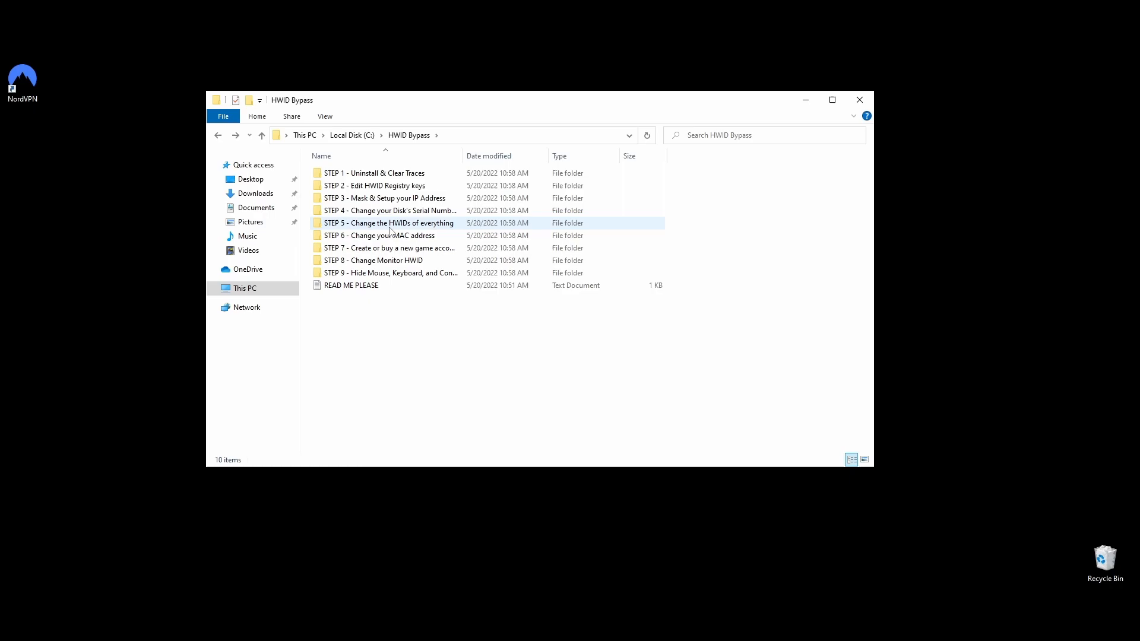
double_click(389, 223)
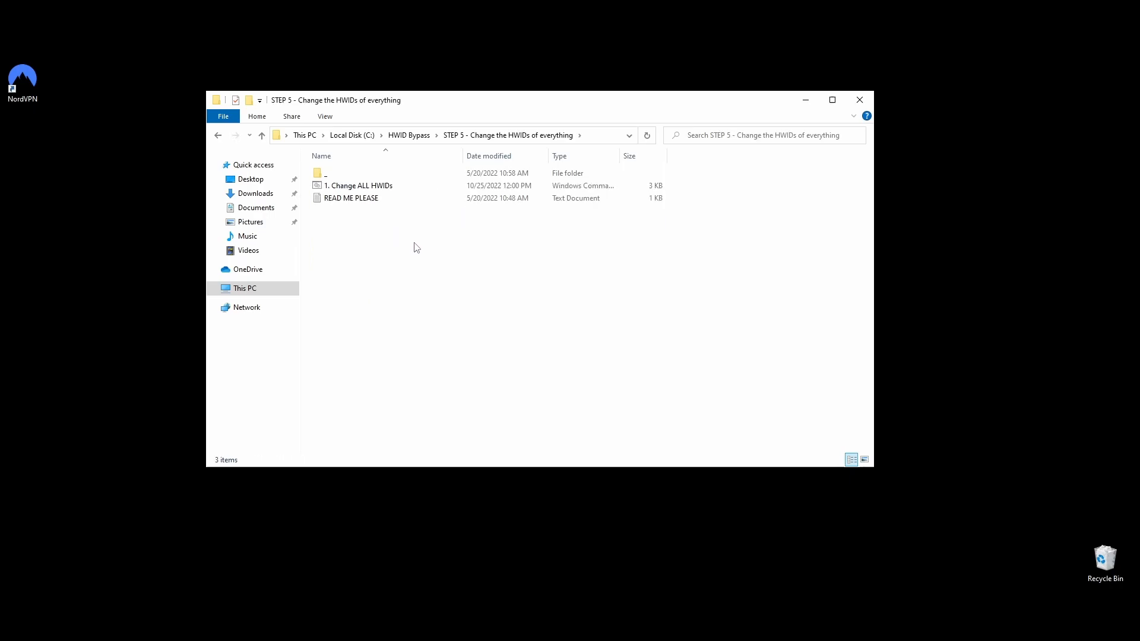
Run the Change ALL HWIDs script as administrator to assign new hardware IDs
click(359, 186)
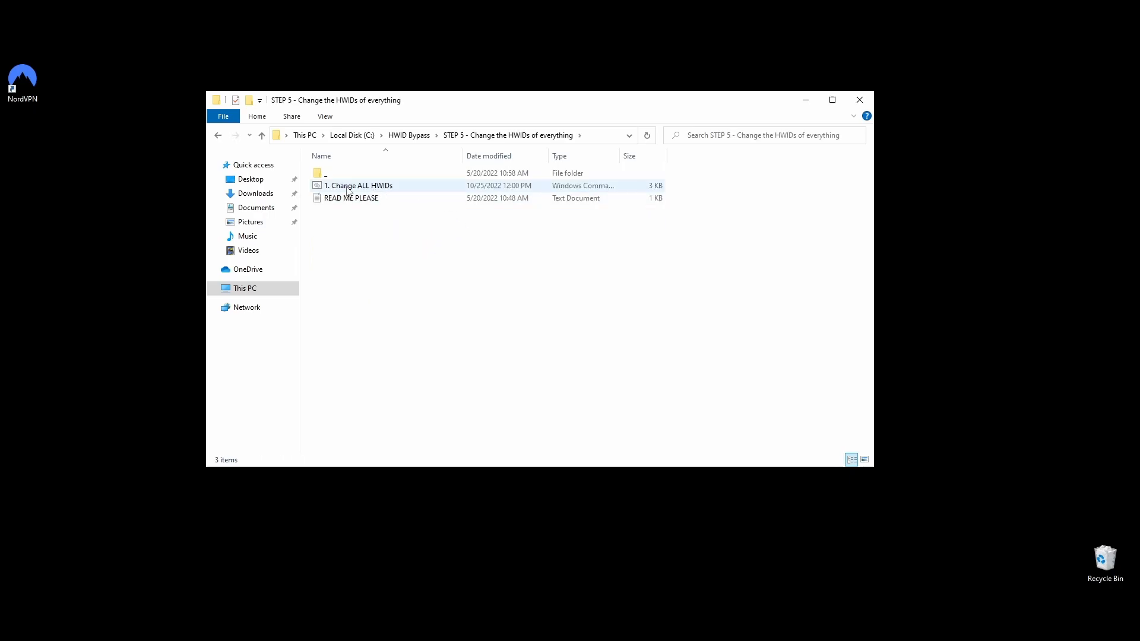
right_click(358, 185)
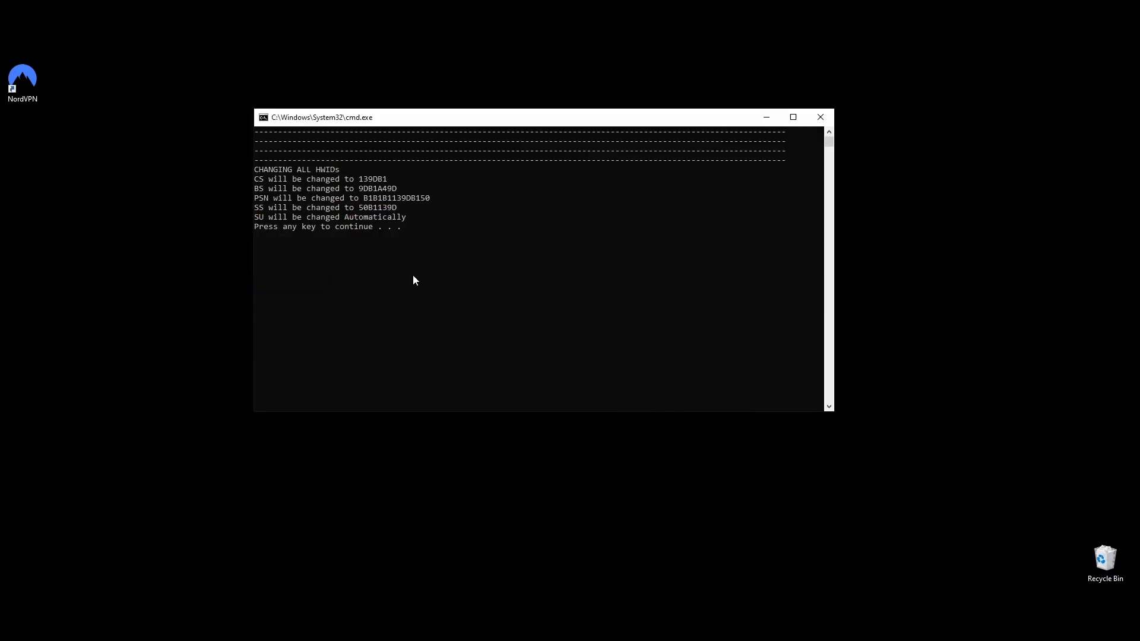
mouse_move(438, 243)
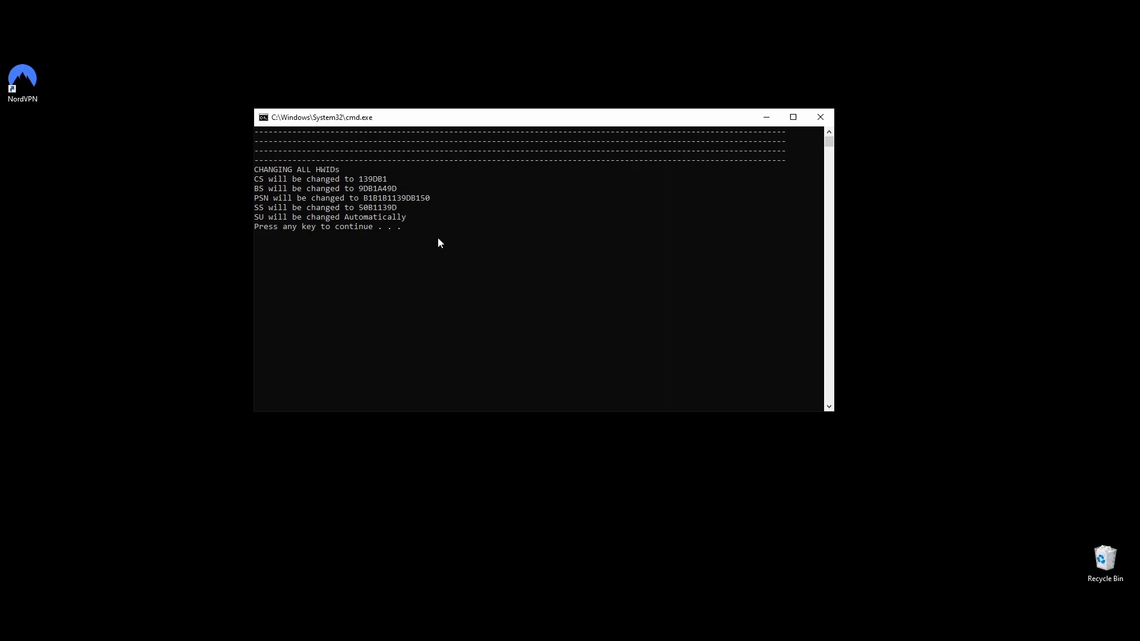
key(enter)
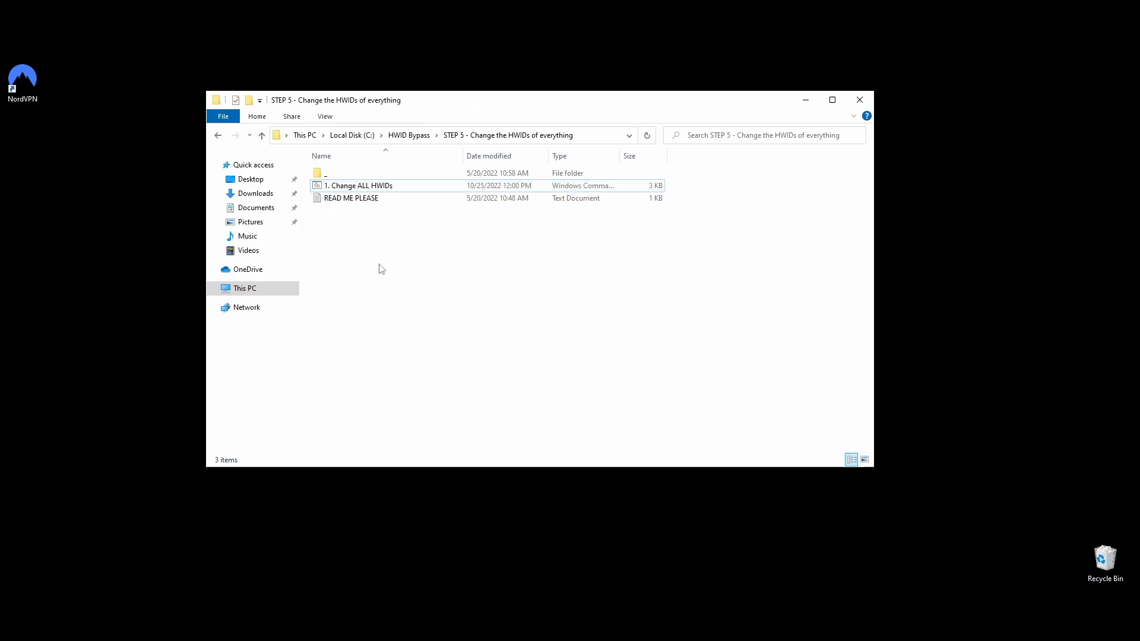
Open the STEP 6 MAC address folder and launch the TMAC installer
click(218, 136)
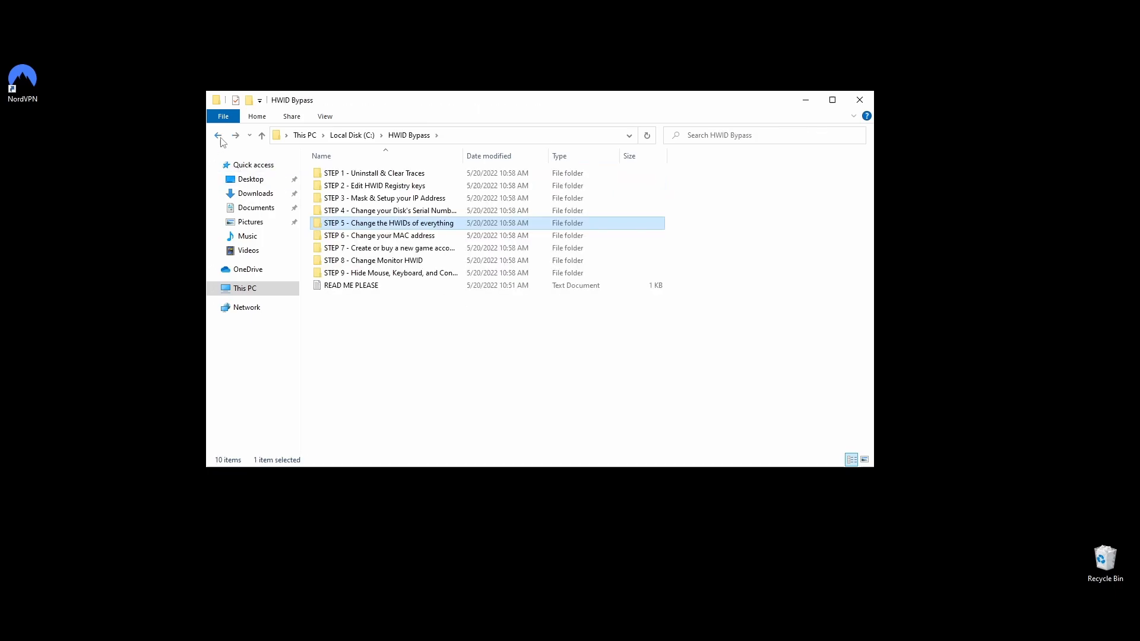
double_click(378, 235)
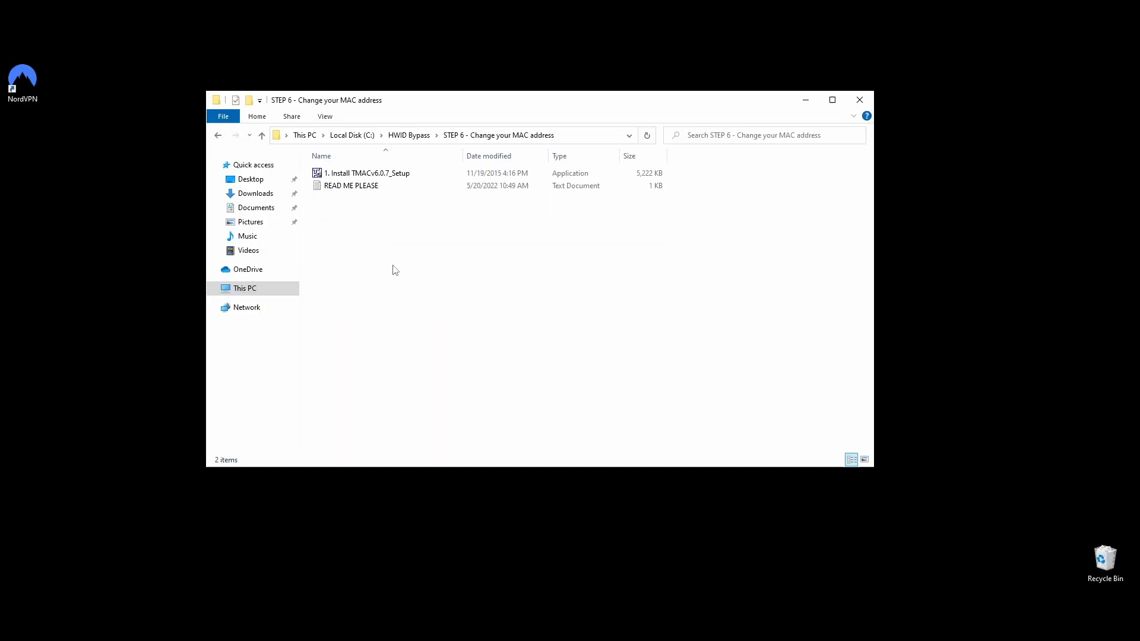
click(367, 173)
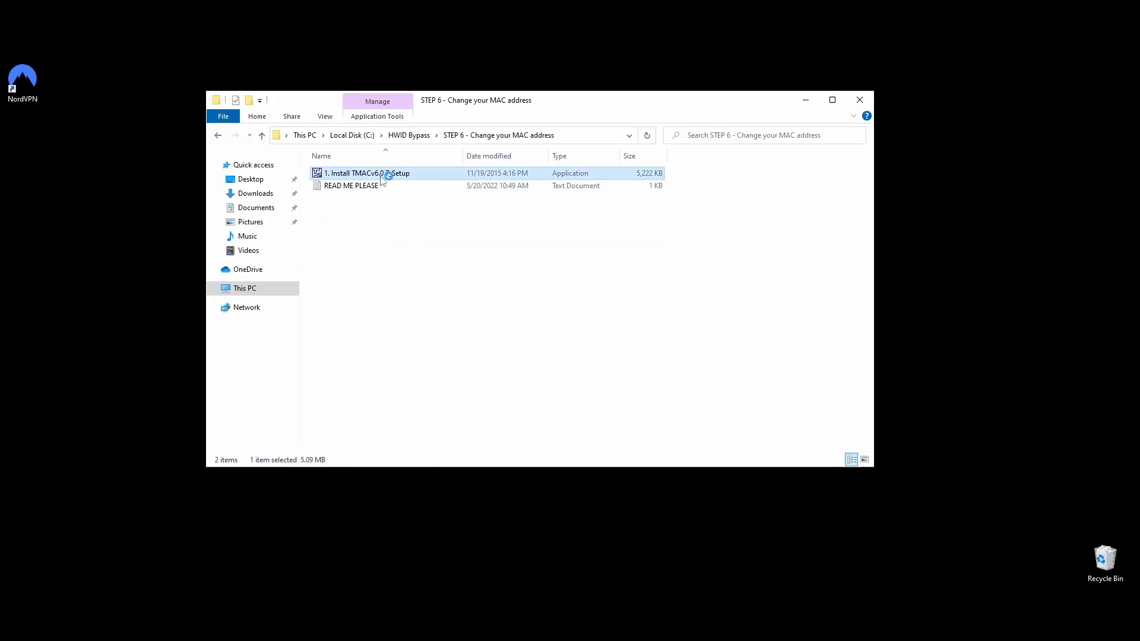
double_click(367, 173)
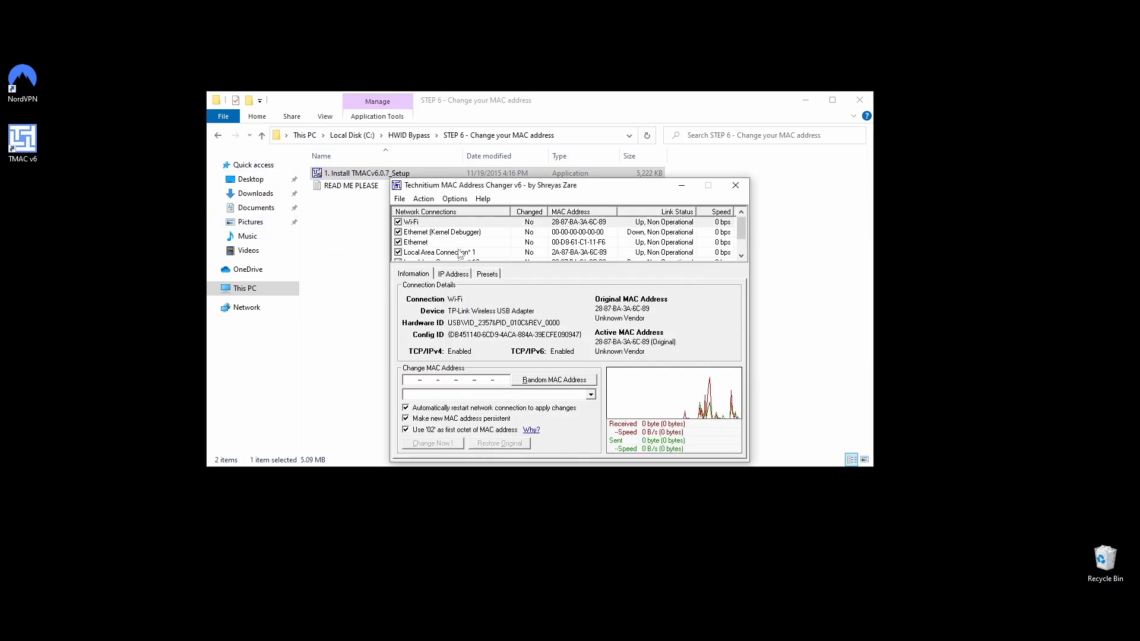
Apply a random persistent MAC address to the Ethernet adapter
click(415, 242)
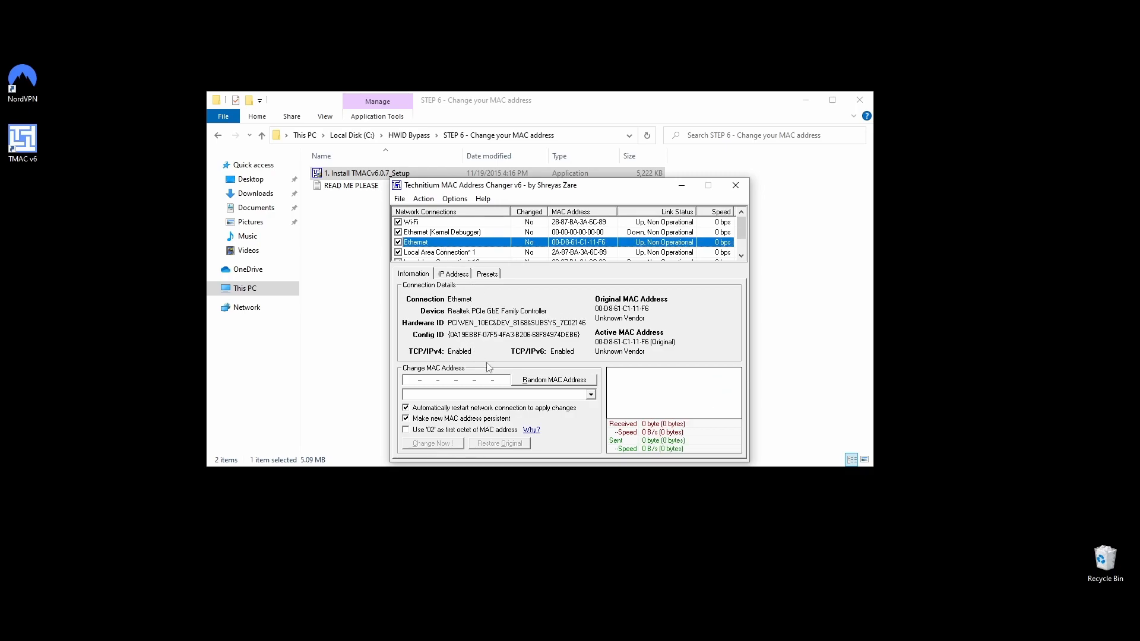
click(553, 379)
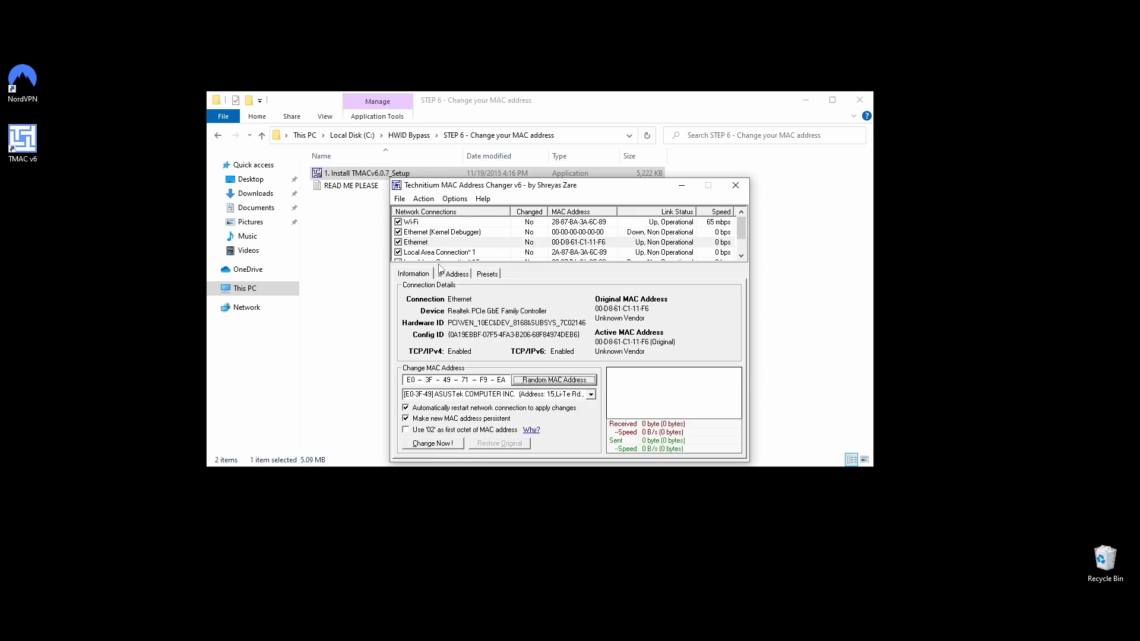
click(431, 444)
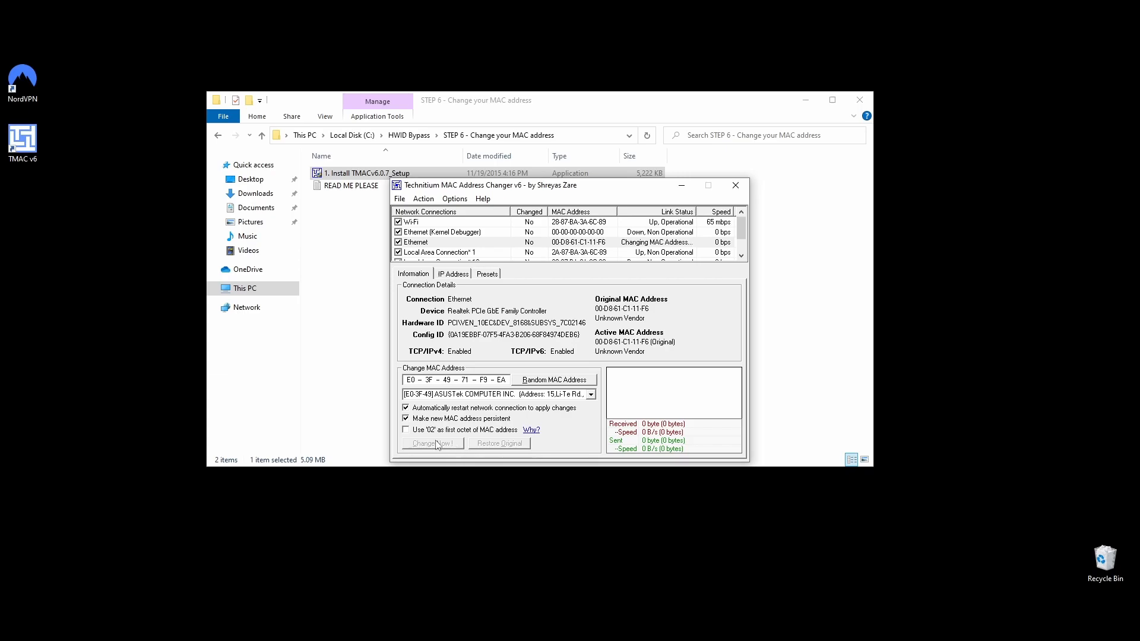
click(431, 444)
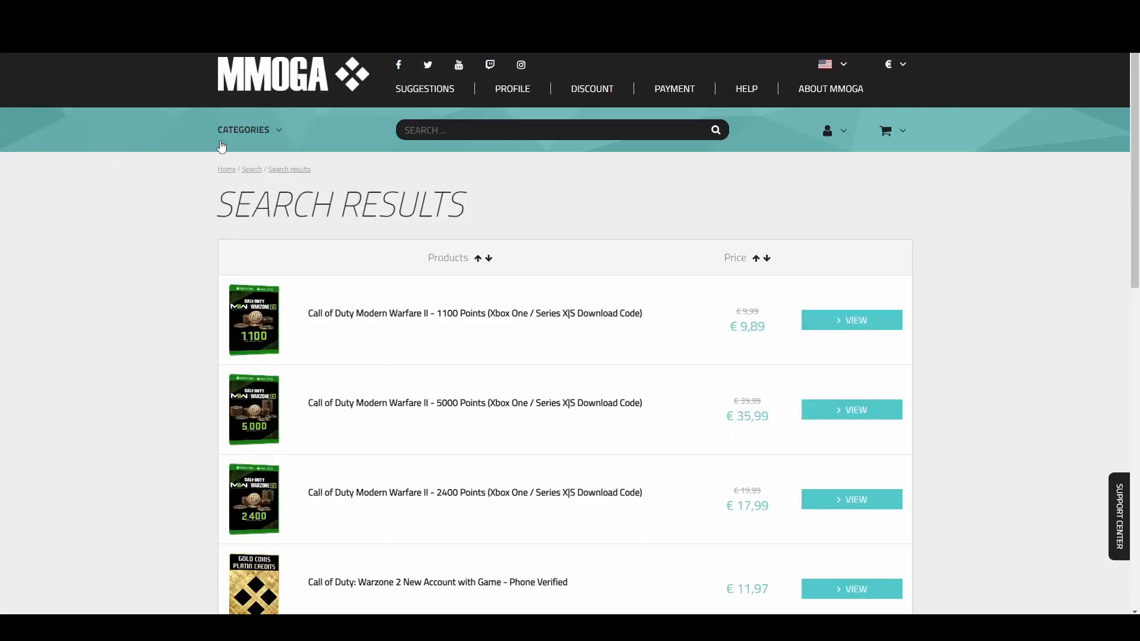
Close the MMOGA site, open and close the MMOGAH shop, then return to HWID Bypass
click(247, 129)
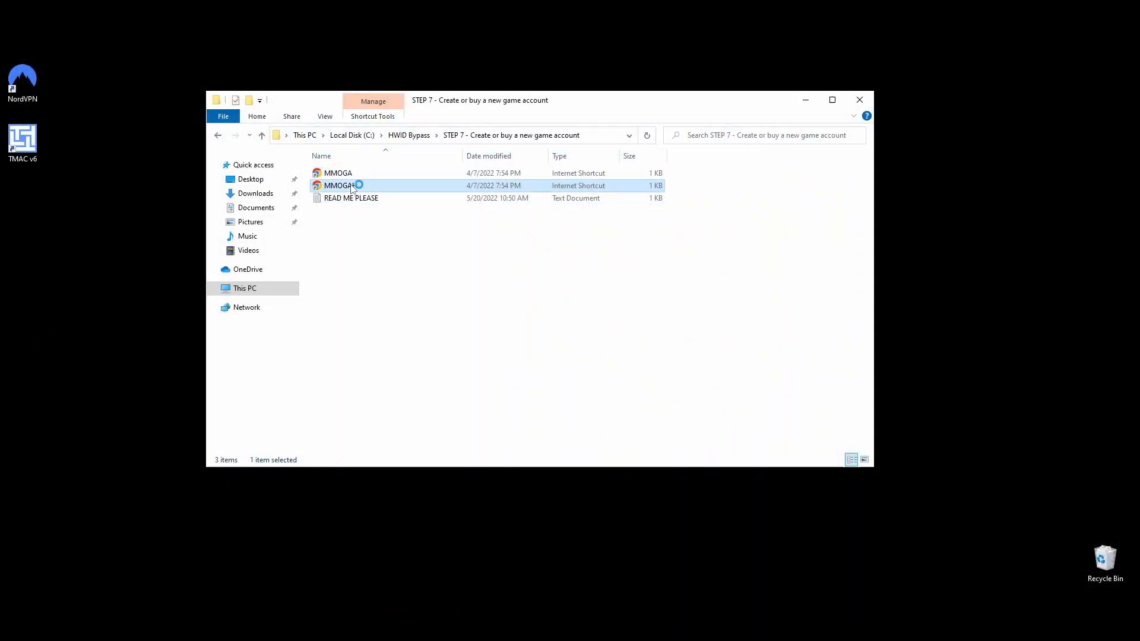
double_click(339, 185)
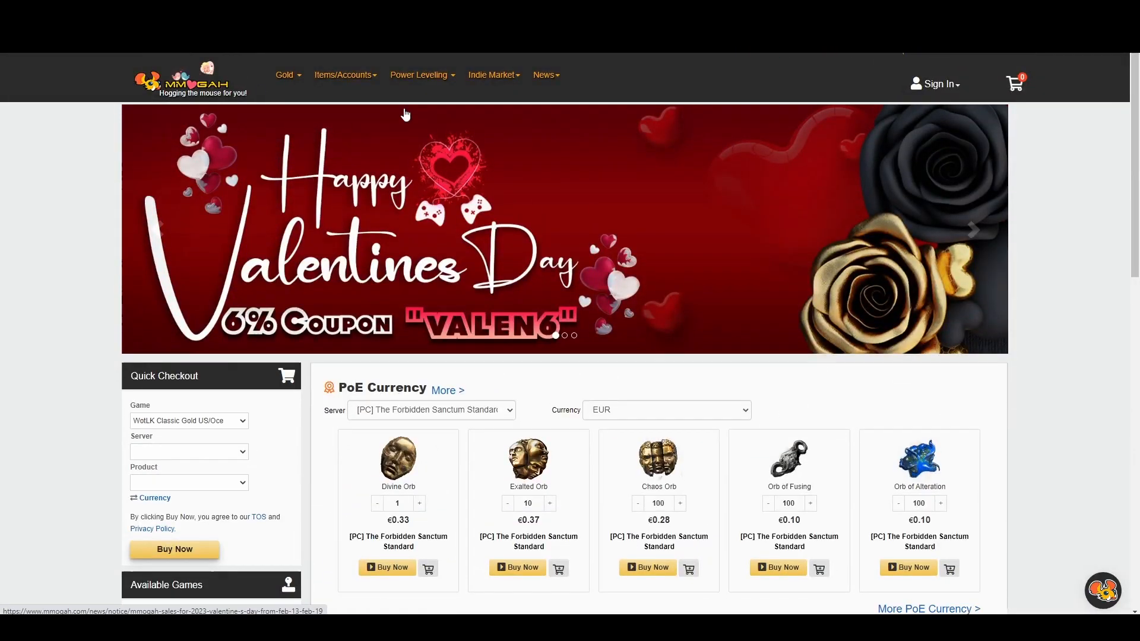
click(343, 74)
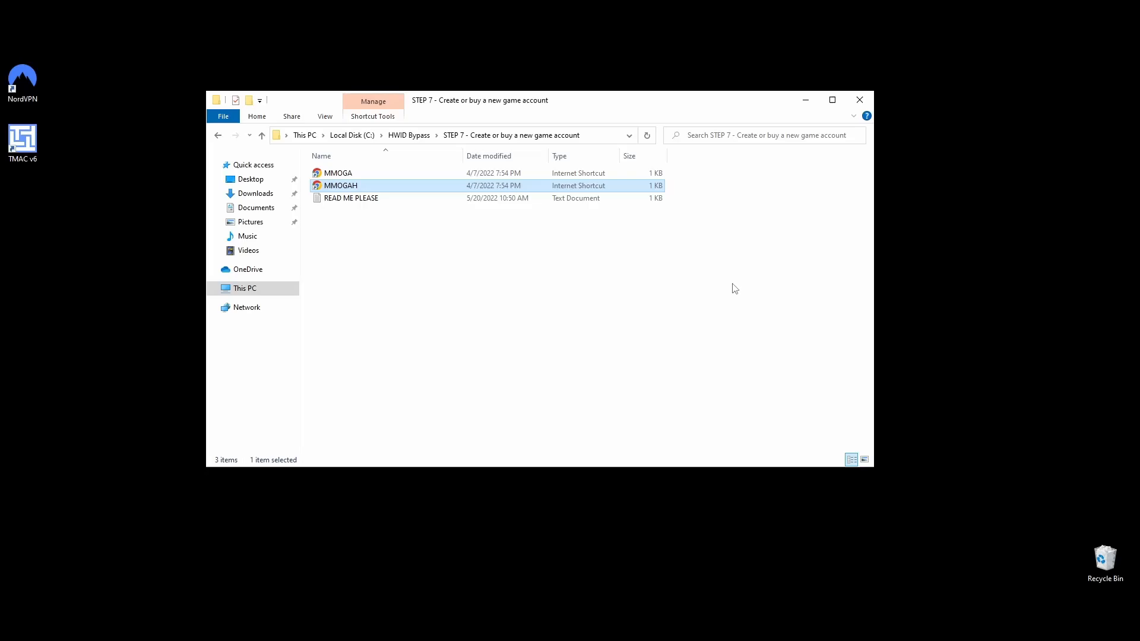
click(261, 135)
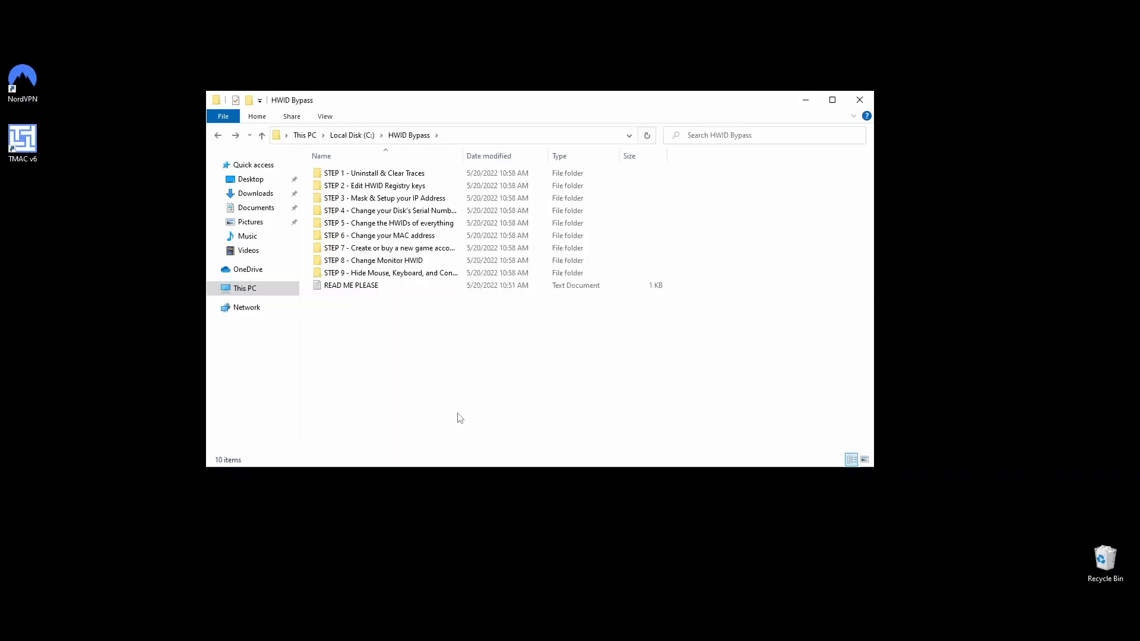
Run CRU as administrator from STEP 8 and save a new ID serial number for the AOC monitor
double_click(373, 260)
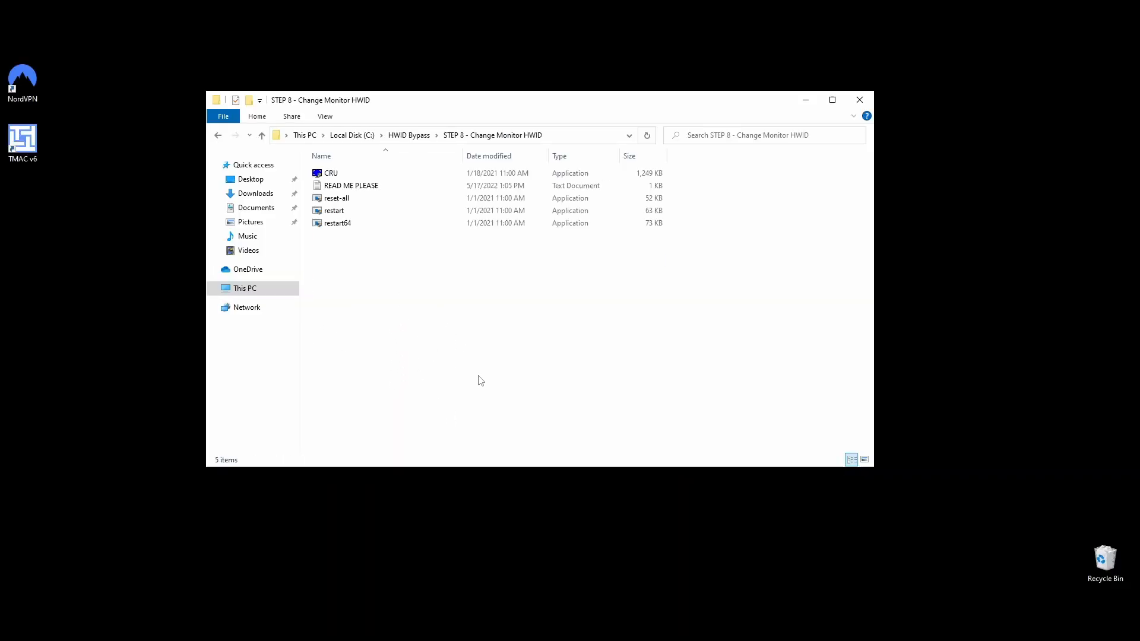
right_click(330, 173)
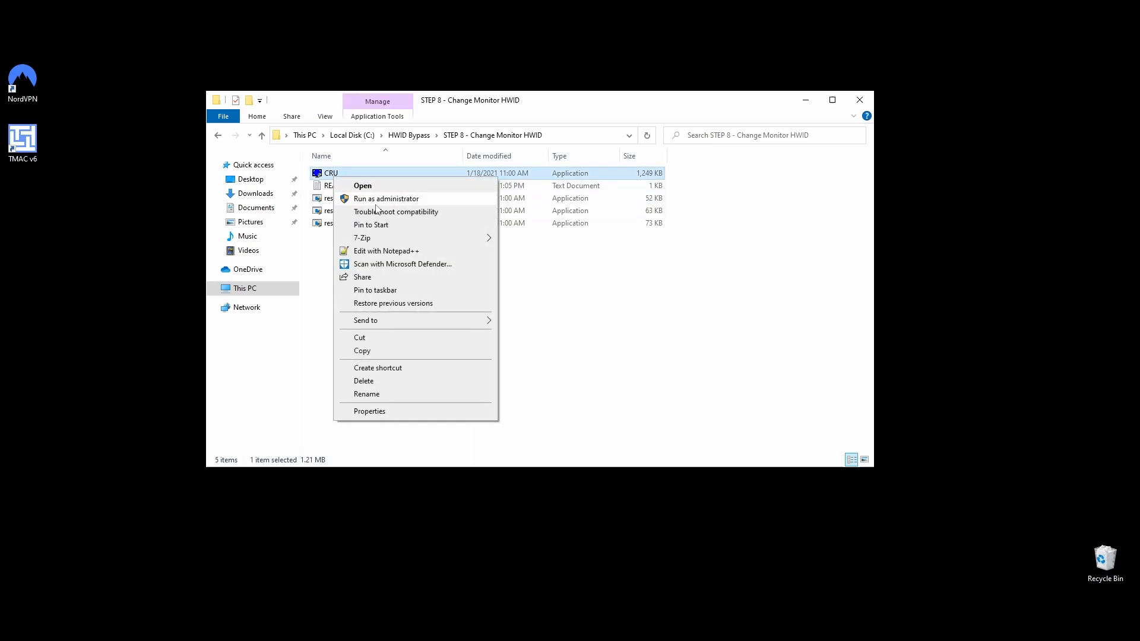
click(385, 198)
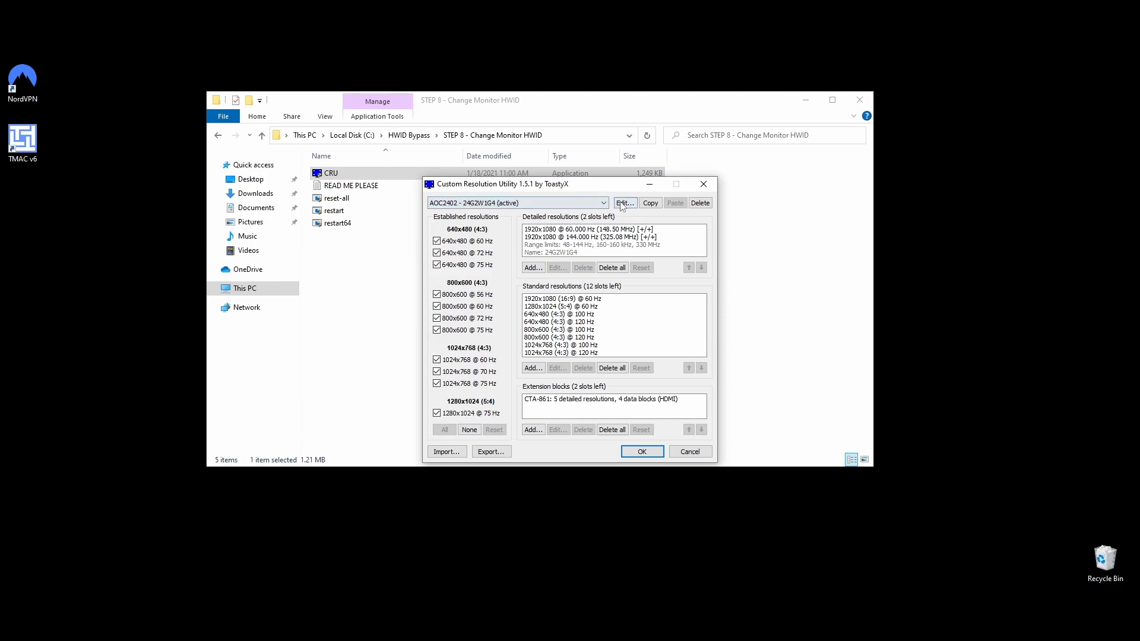
click(624, 203)
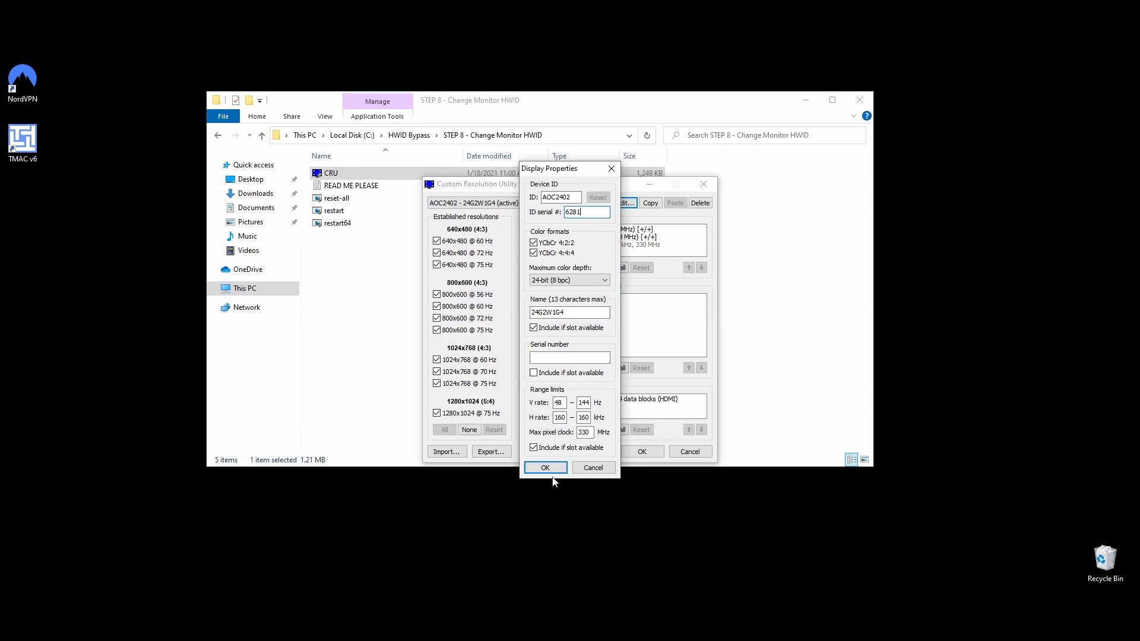
click(544, 468)
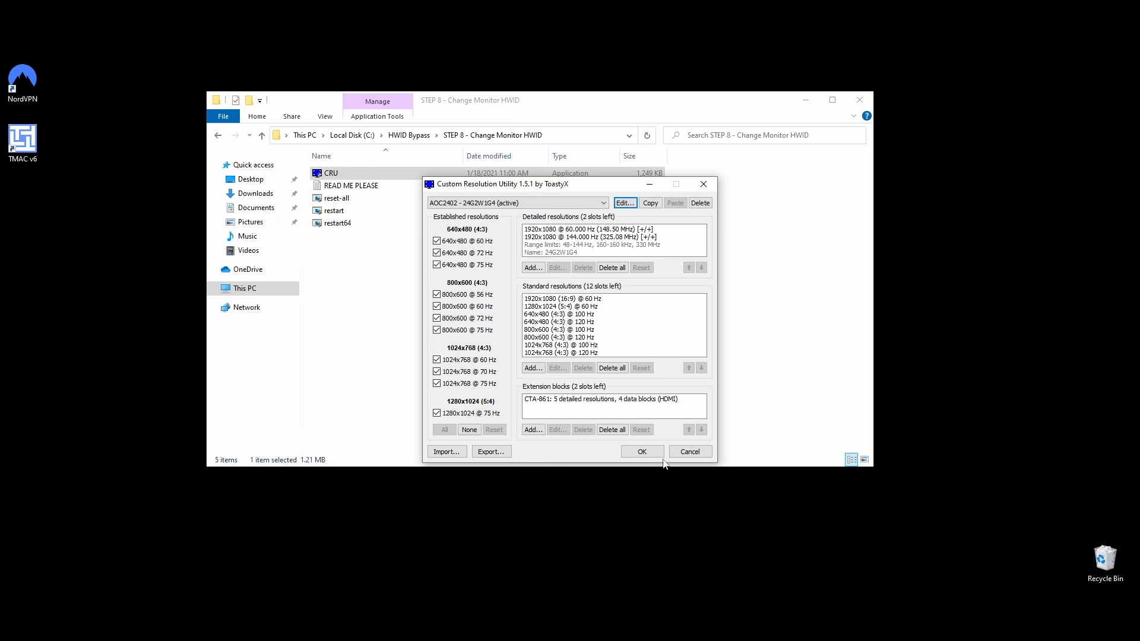
click(641, 451)
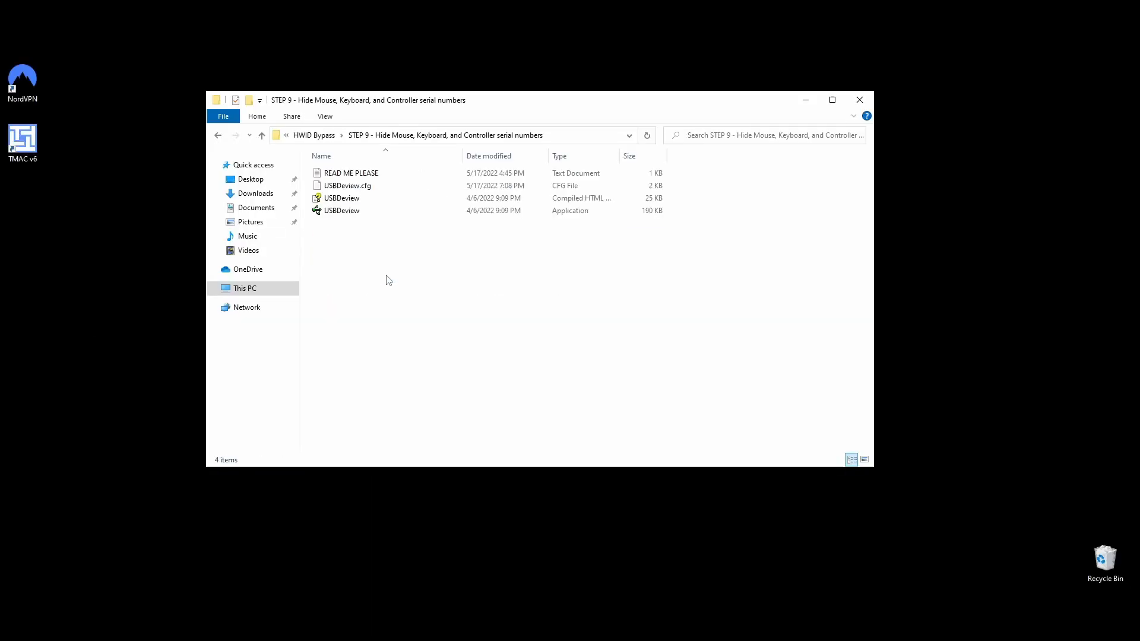
Run USBDeview as administrator and open the BenQ ZOWIE Gaming Mouse's registry key
right_click(342, 210)
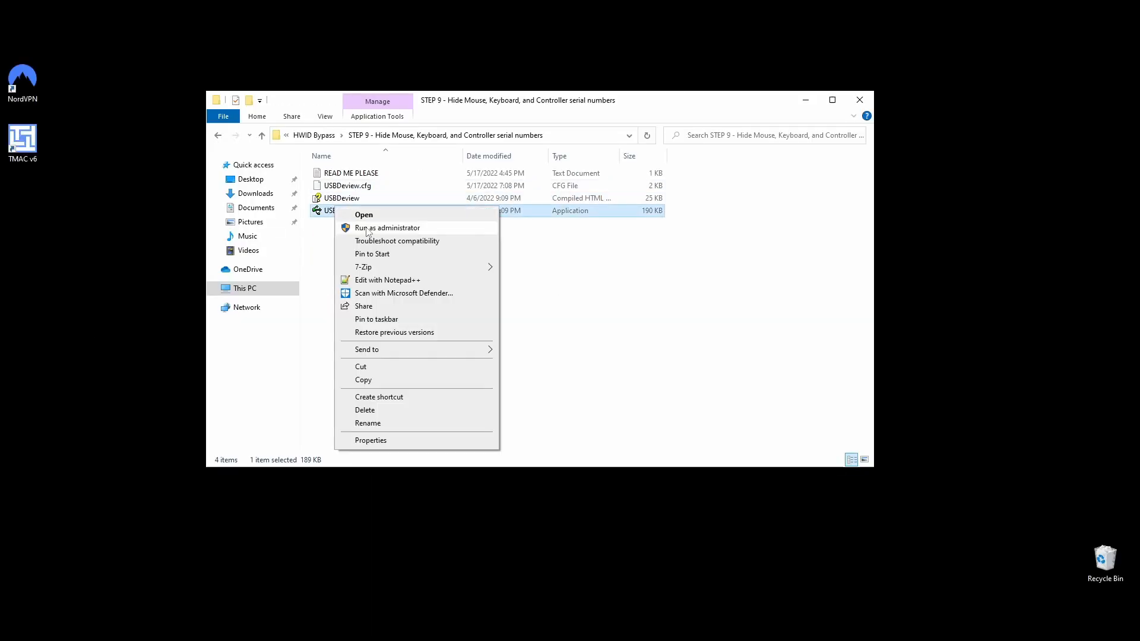
click(363, 214)
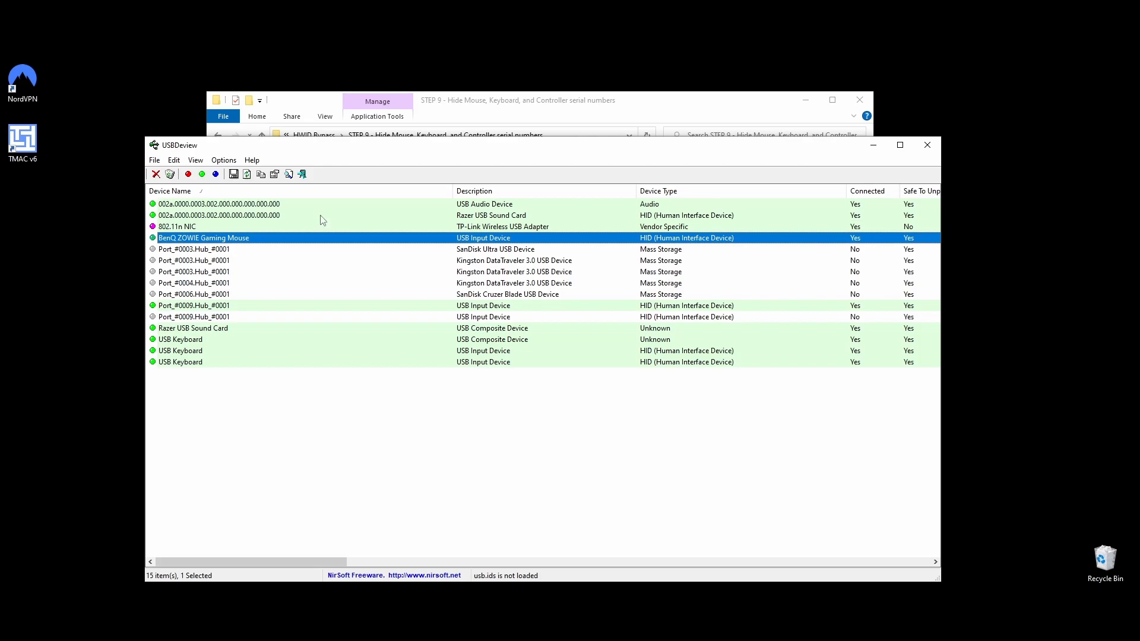
mouse_move(223, 255)
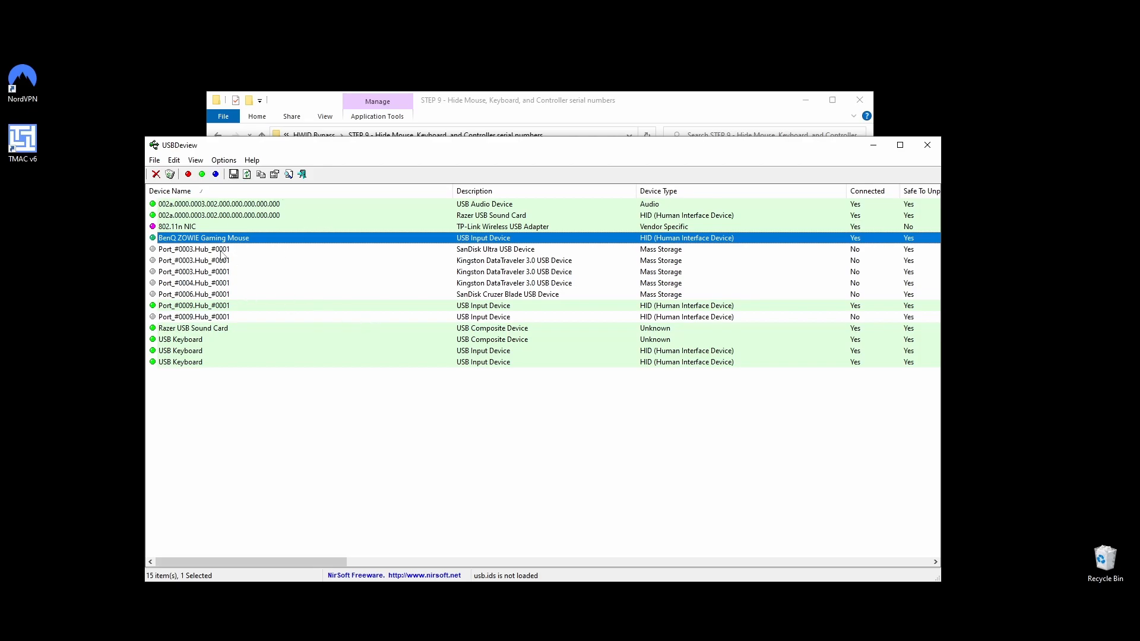
mouse_move(236, 324)
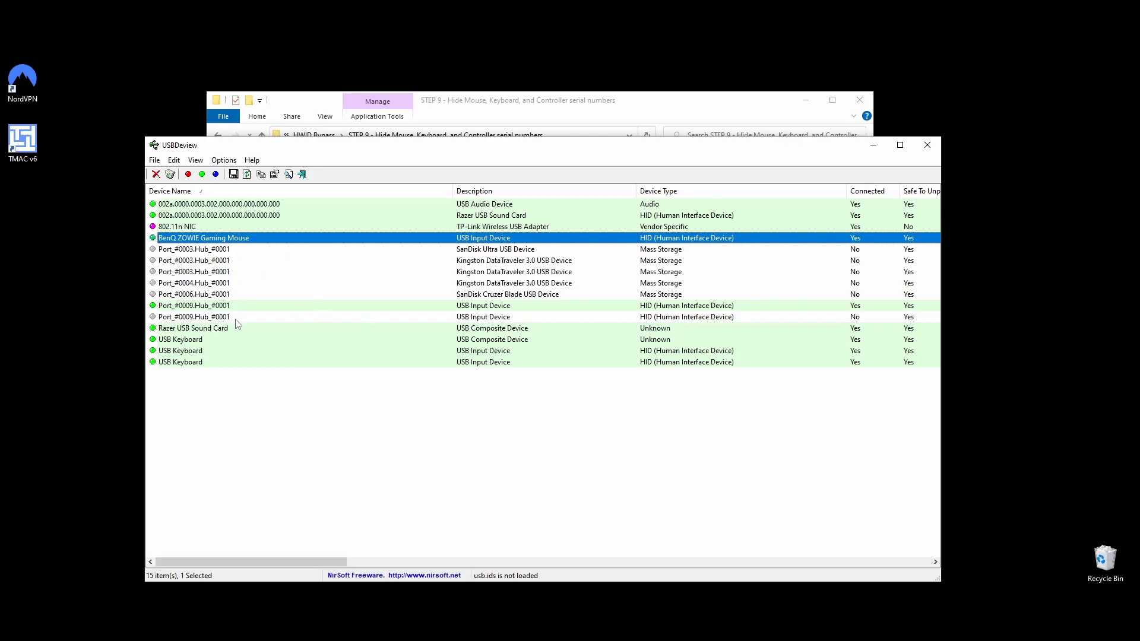
mouse_move(468, 452)
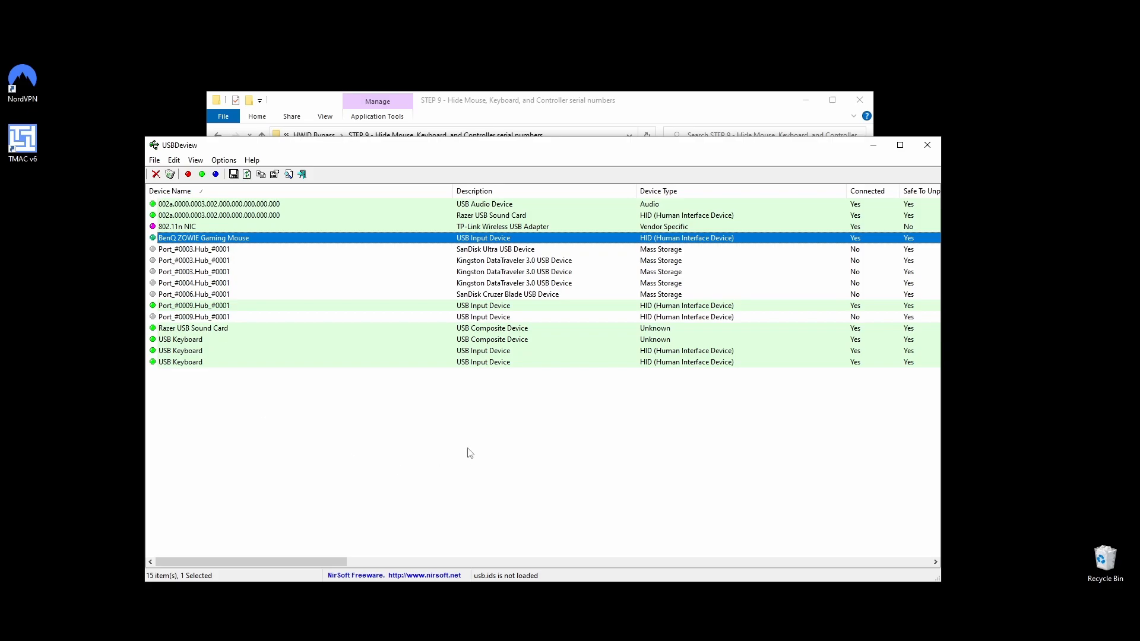
right_click(204, 238)
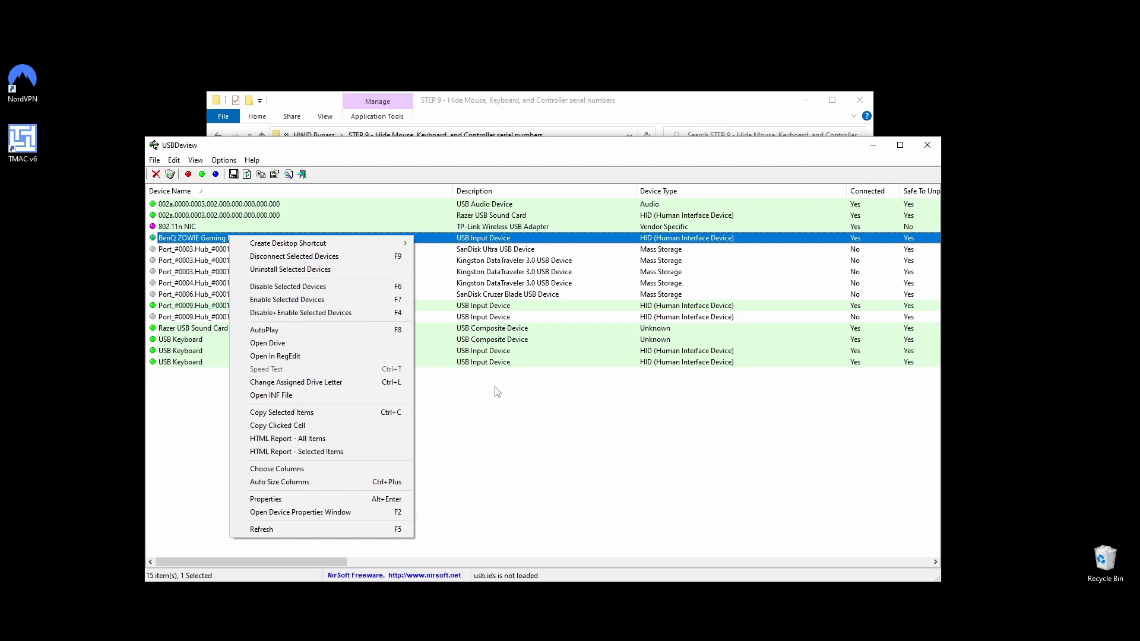
mouse_move(288, 315)
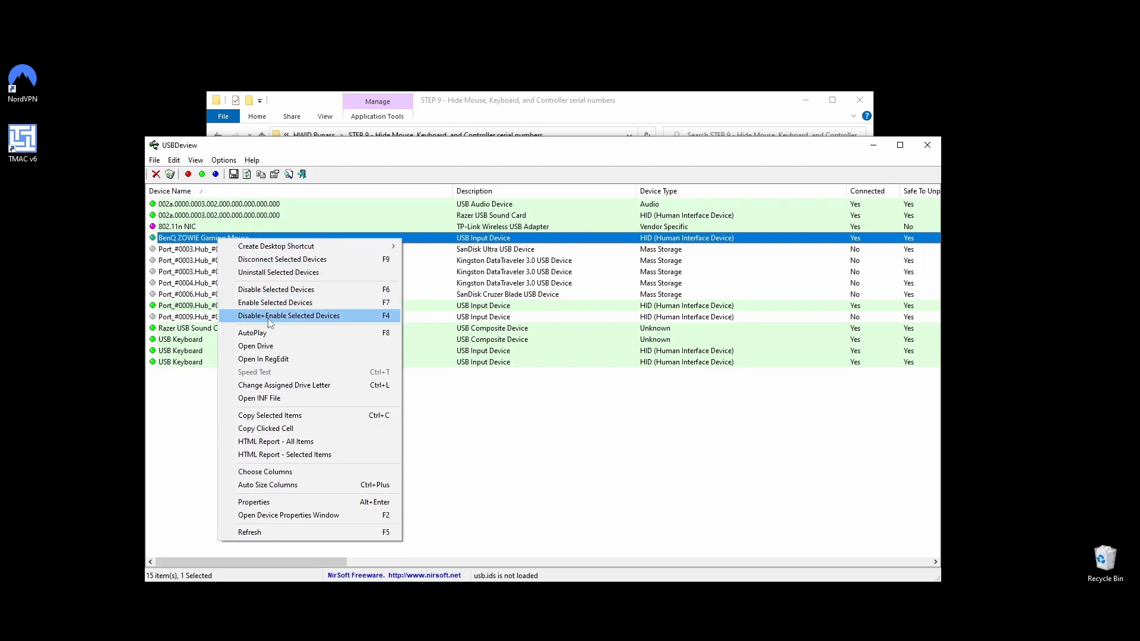
click(253, 502)
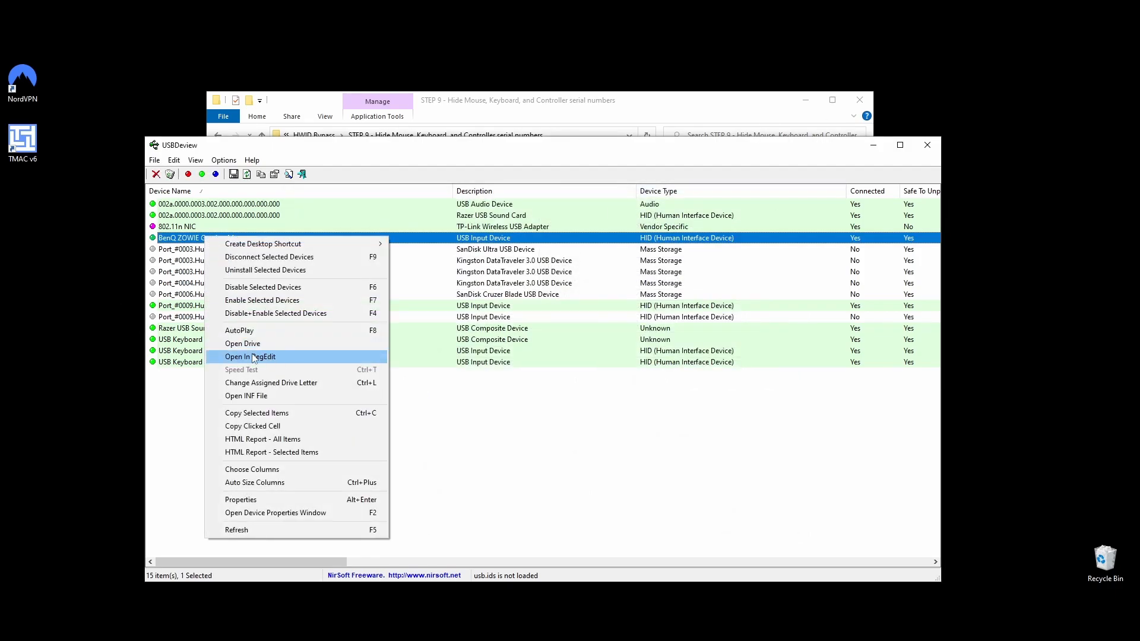
click(249, 356)
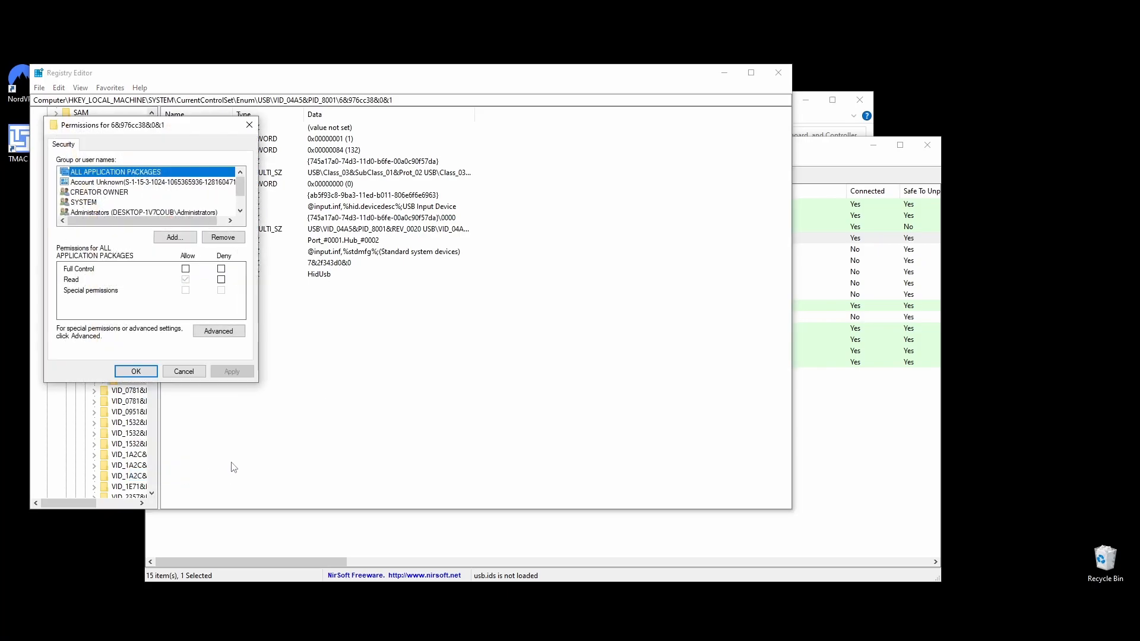
Deny Read for All Application Packages on the mouse's key and close permissions
click(221, 279)
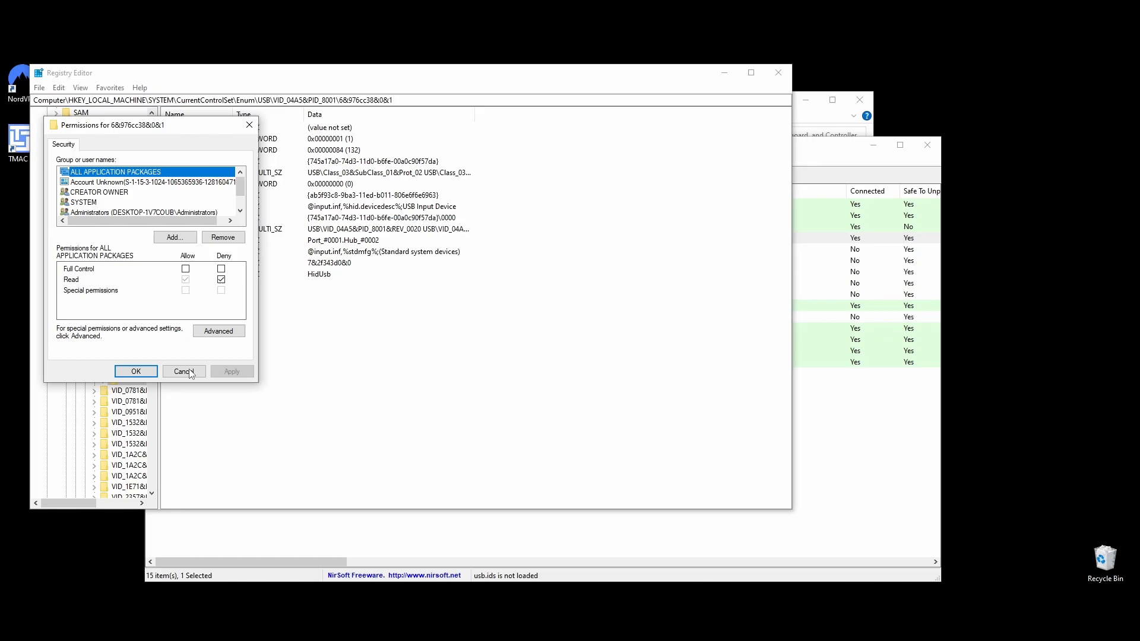
click(182, 372)
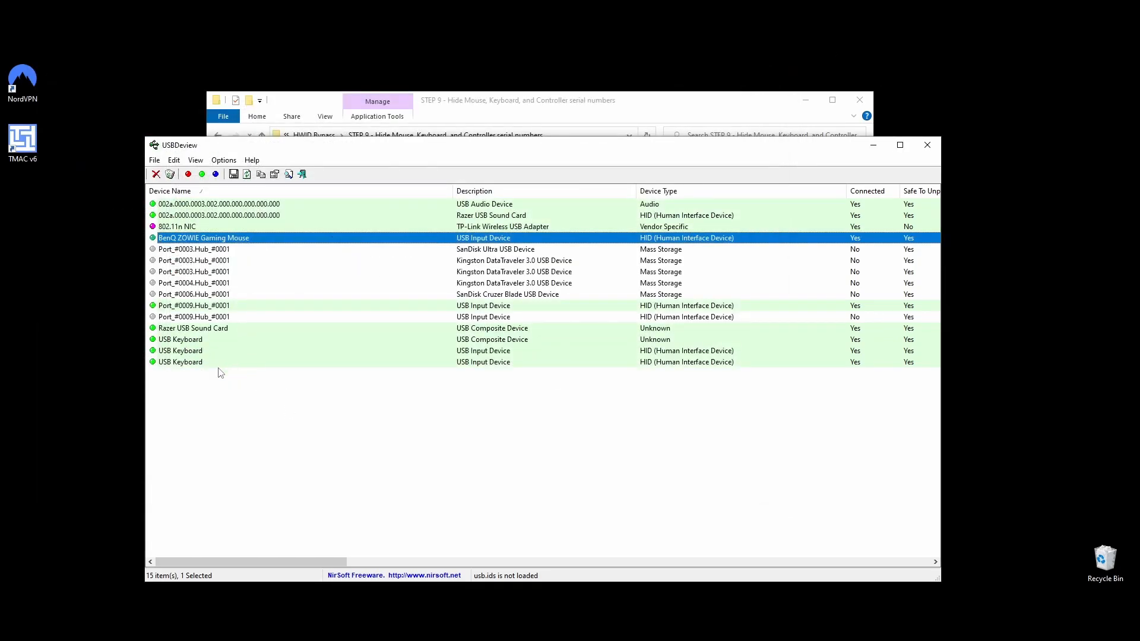
right_click(180, 340)
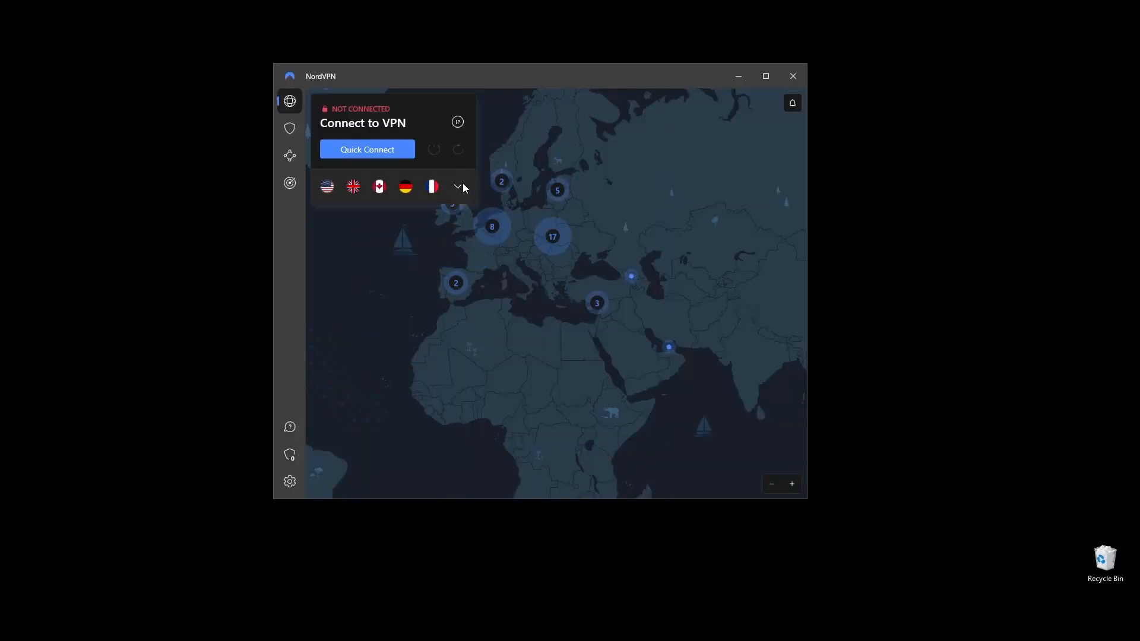
Enable NordVPN's Internet Kill Switch to cut internet when the VPN drops unexpectedly
click(289, 481)
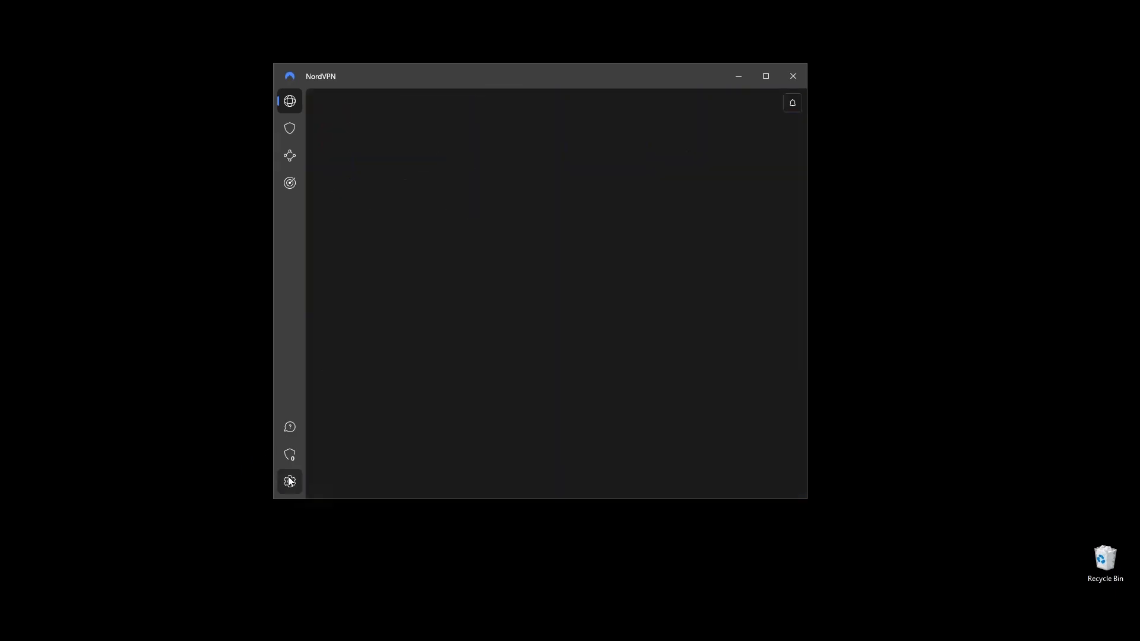
click(289, 482)
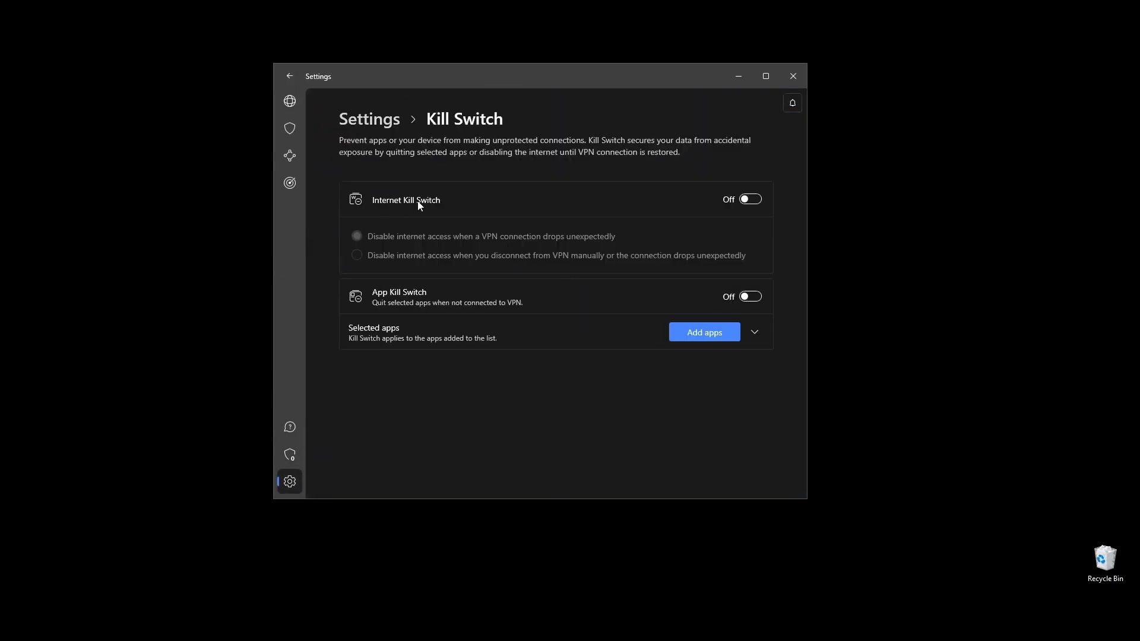
click(751, 198)
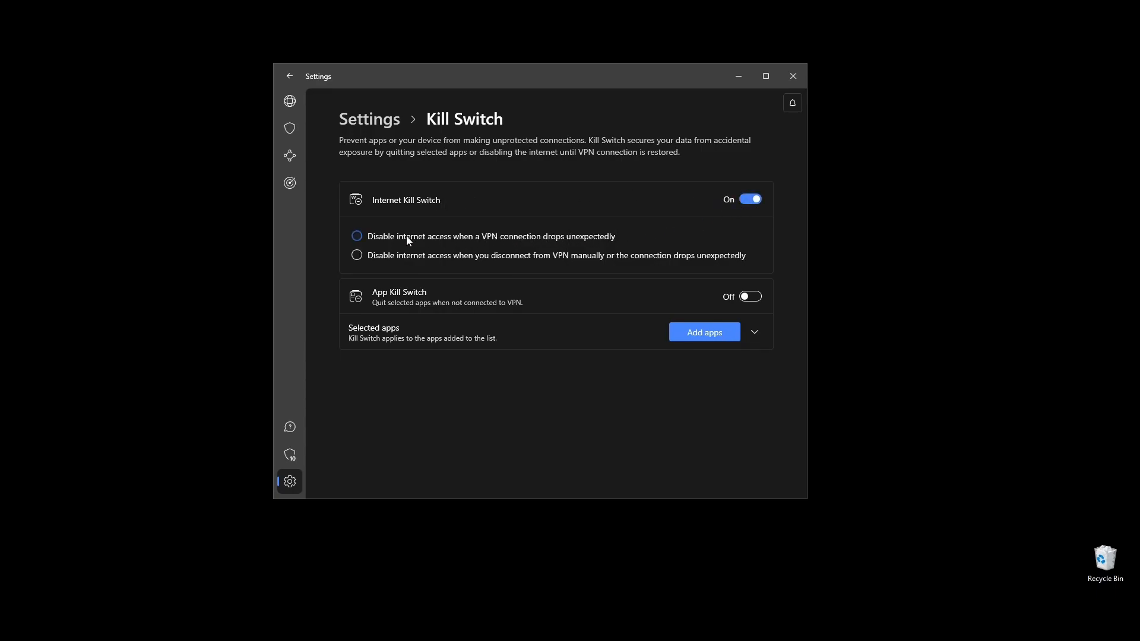
click(357, 236)
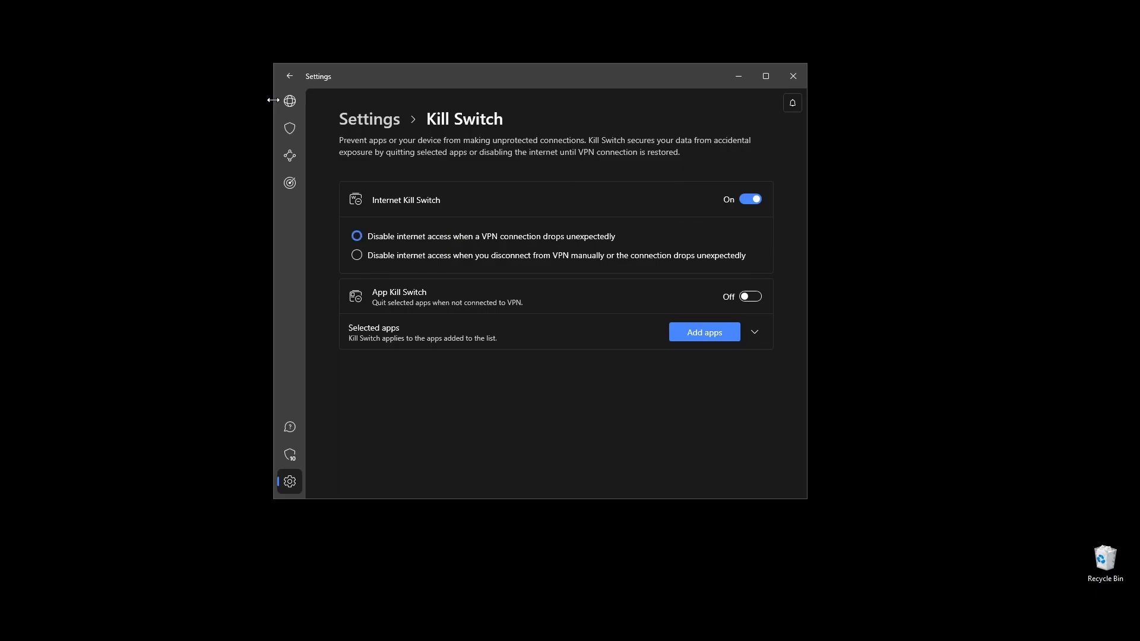
click(289, 101)
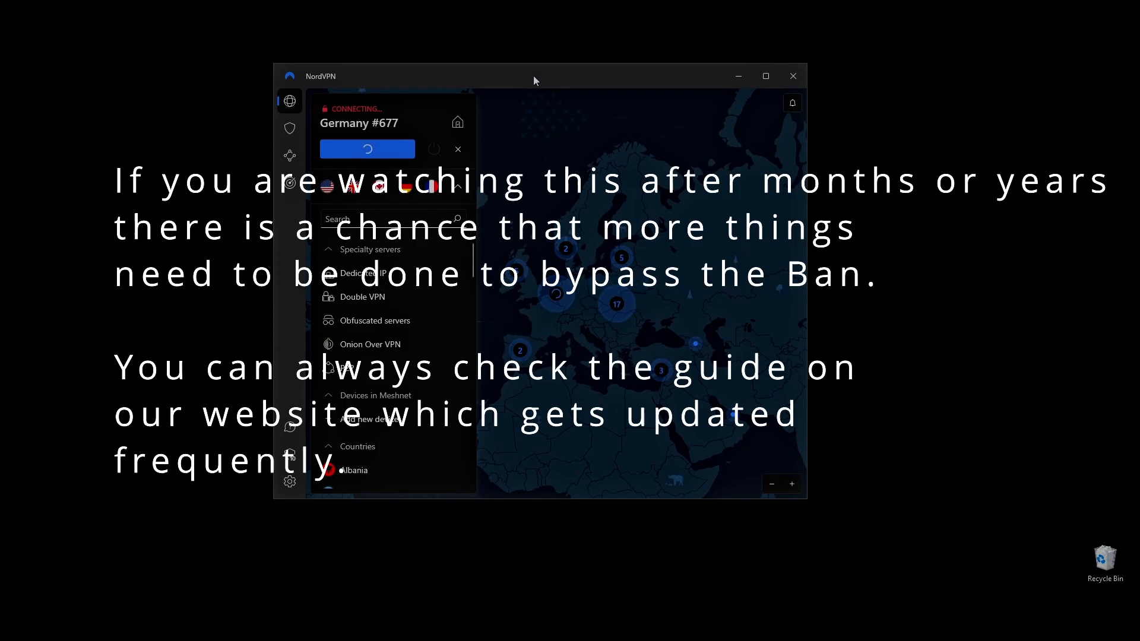
mouse_move(478, 334)
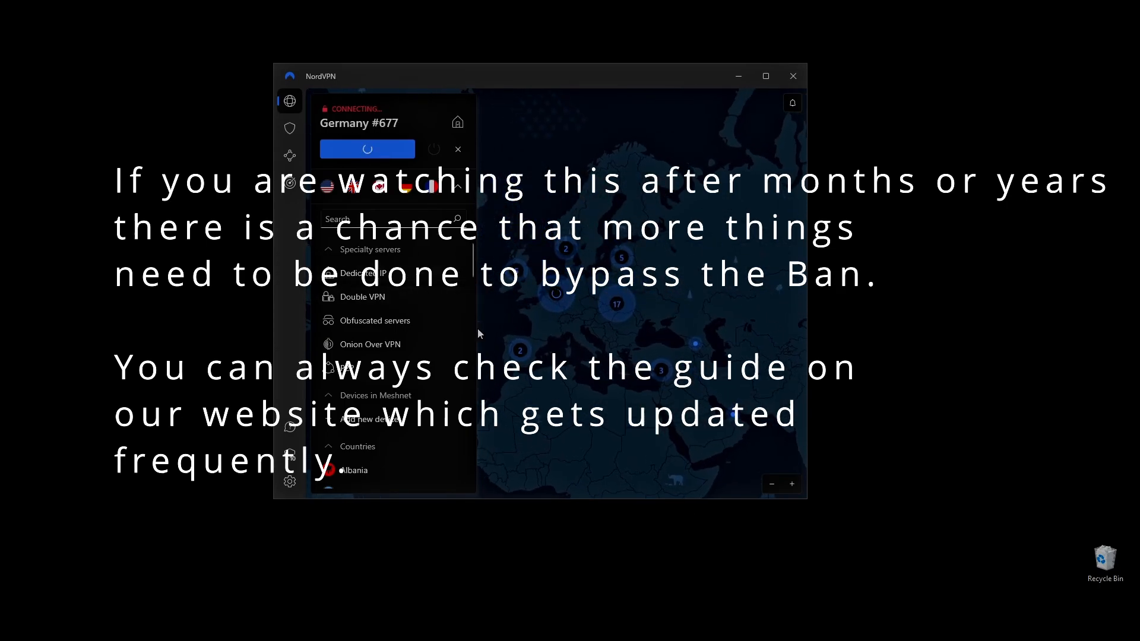